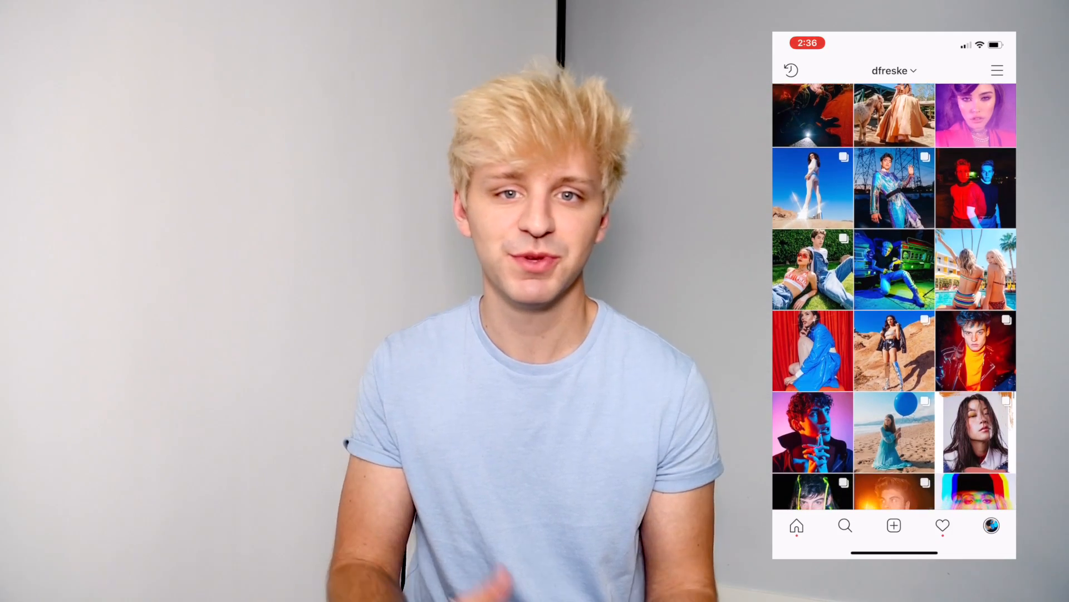
Step: Raise the red portrait's exposure and adjust its tone sliders, tone curve, red hue and red calibration
scroll(down, 3)
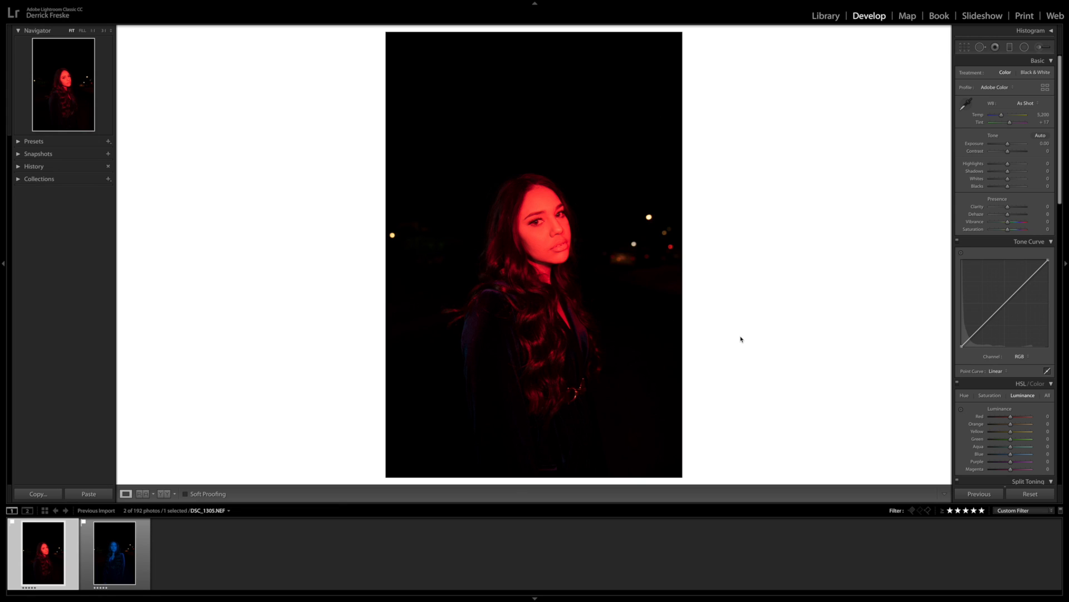
click(114, 553)
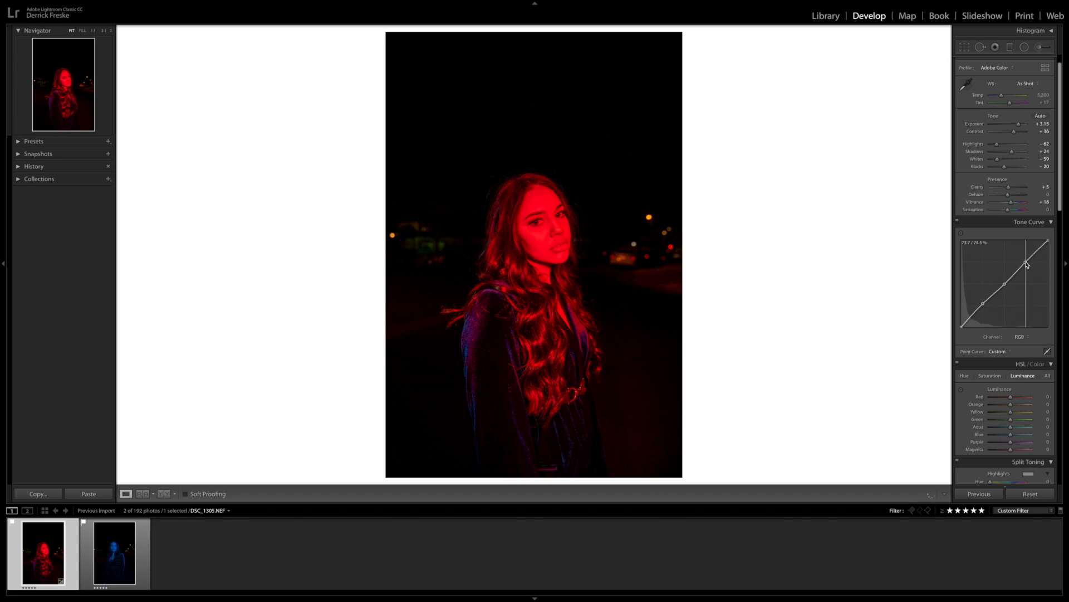
click(964, 374)
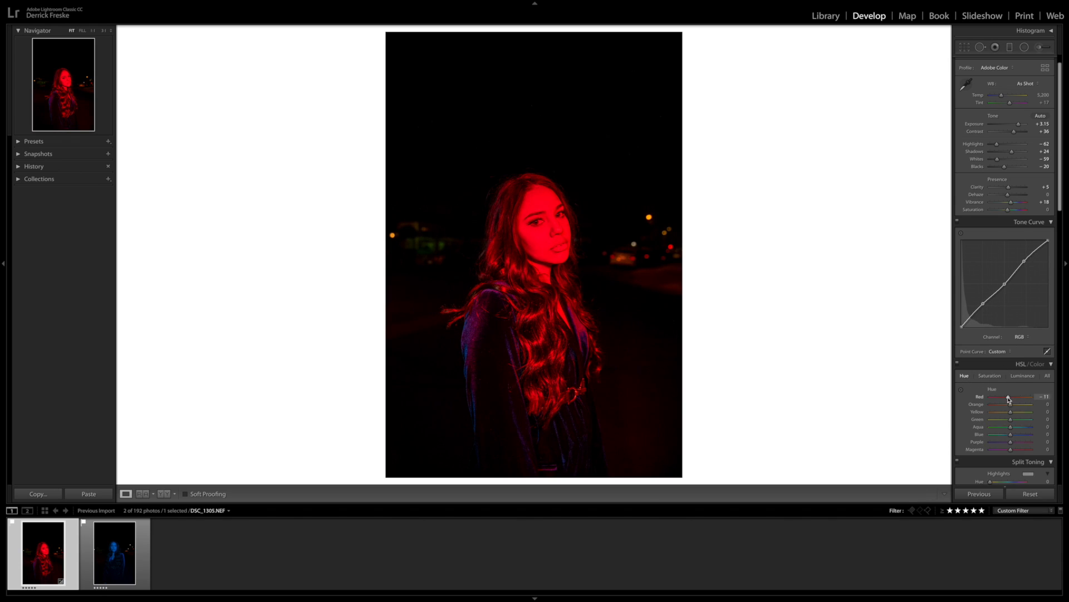
scroll(down, 3)
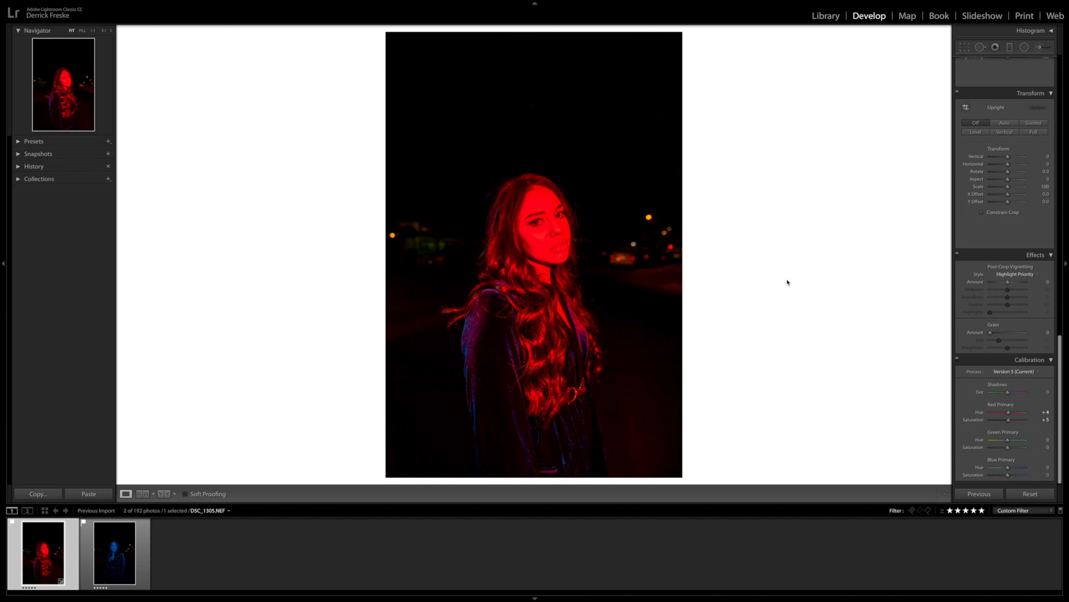
mouse_move(584, 165)
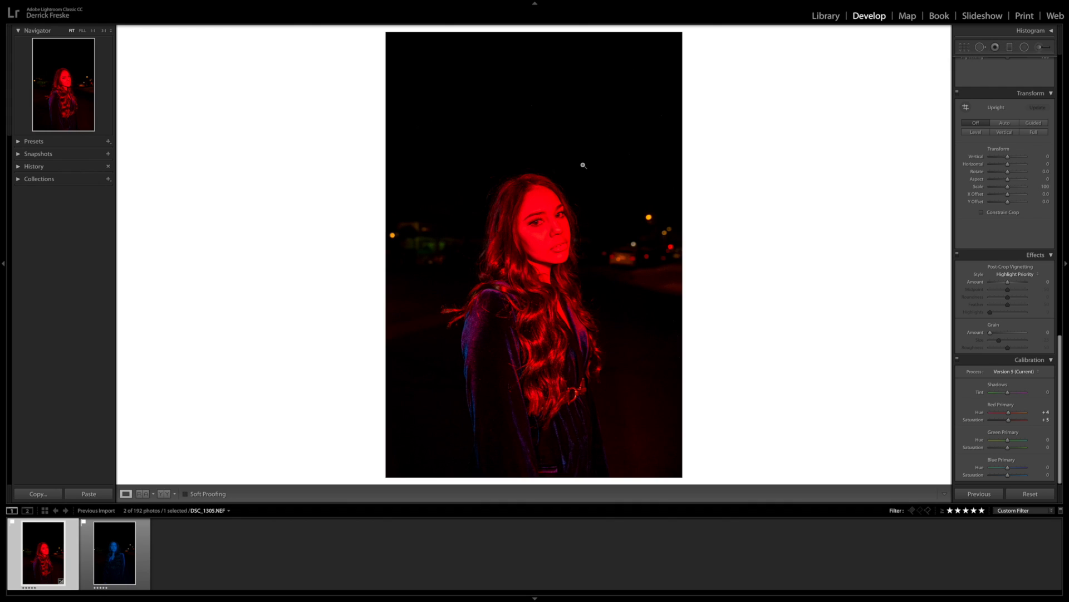
Step: Copy the red portrait's develop settings and paste them onto the blue portrait
click(38, 493)
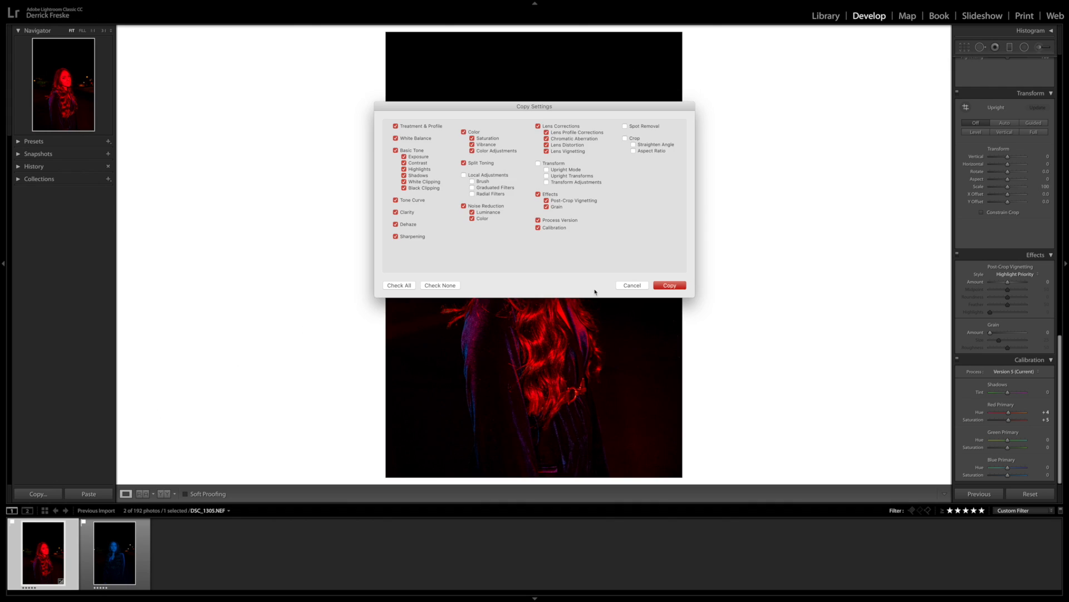
click(669, 285)
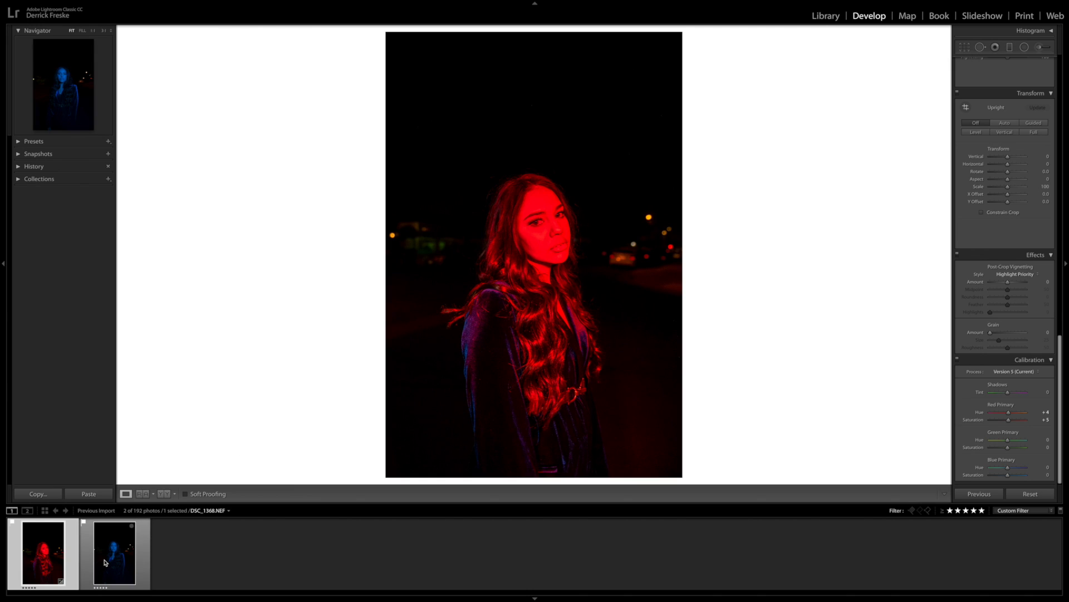
click(88, 493)
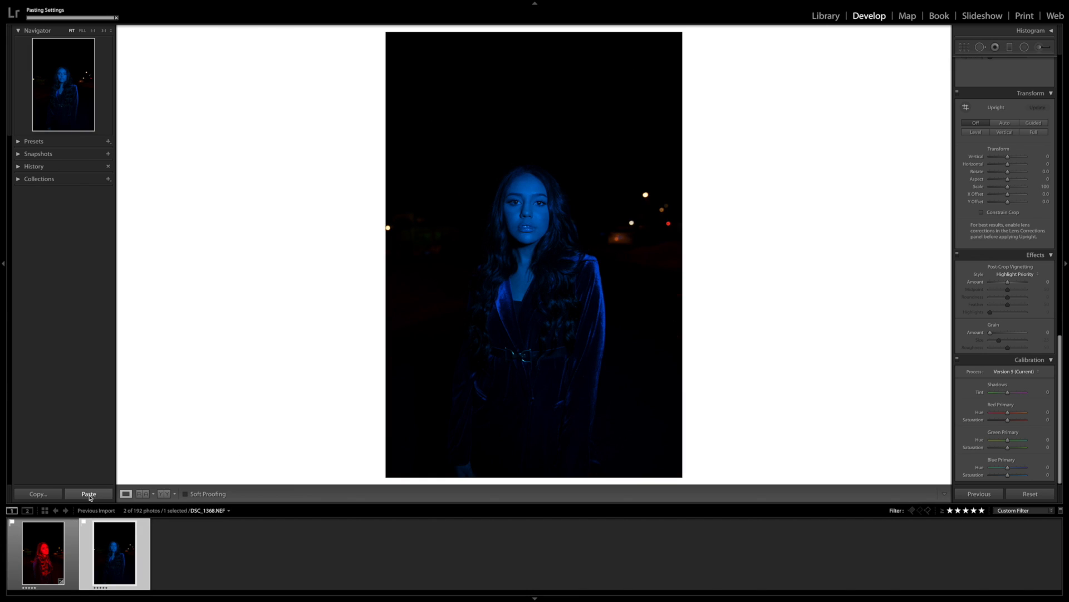
click(88, 493)
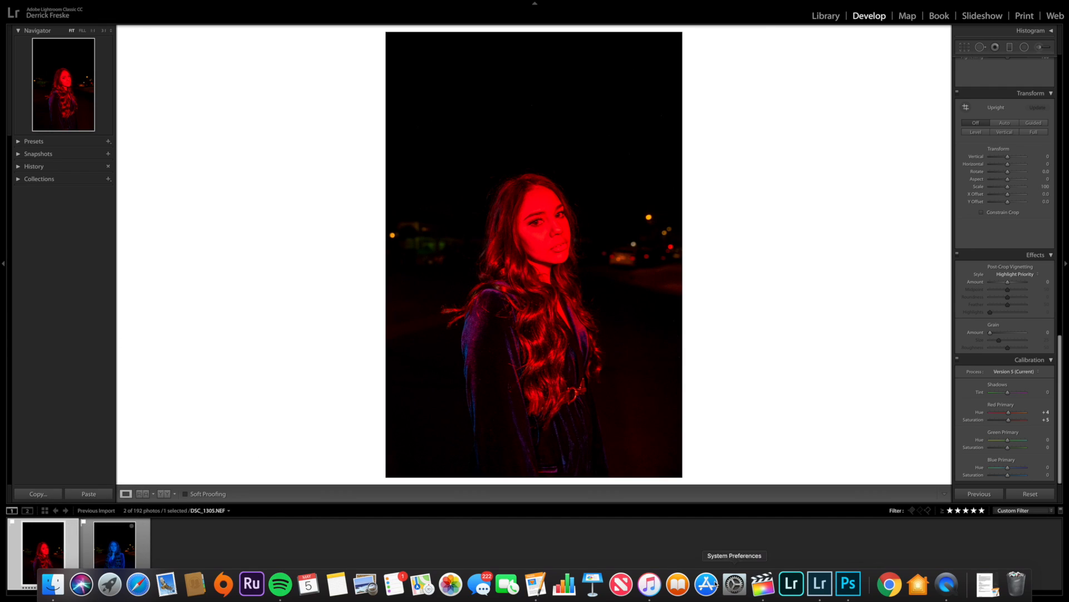
Step: Switch to Photoshop with the edited red portrait open
click(848, 583)
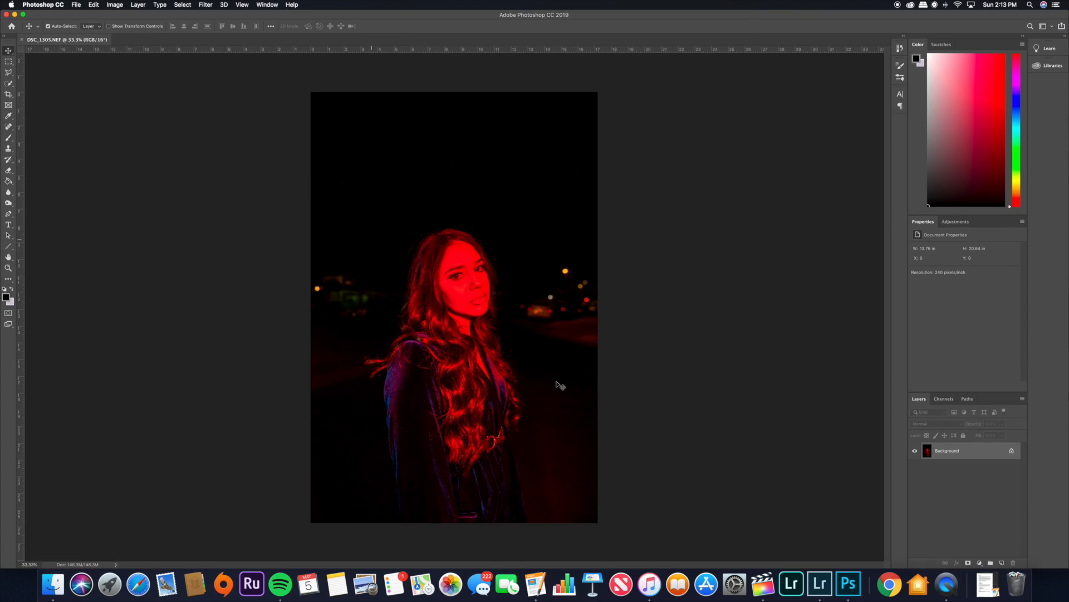
mouse_move(564, 210)
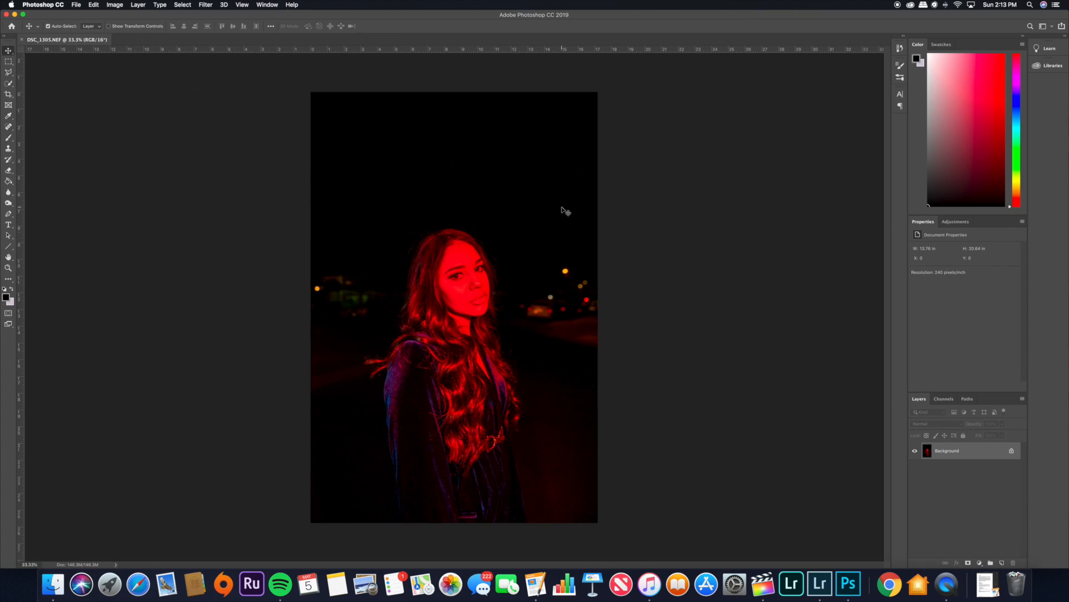
mouse_move(729, 446)
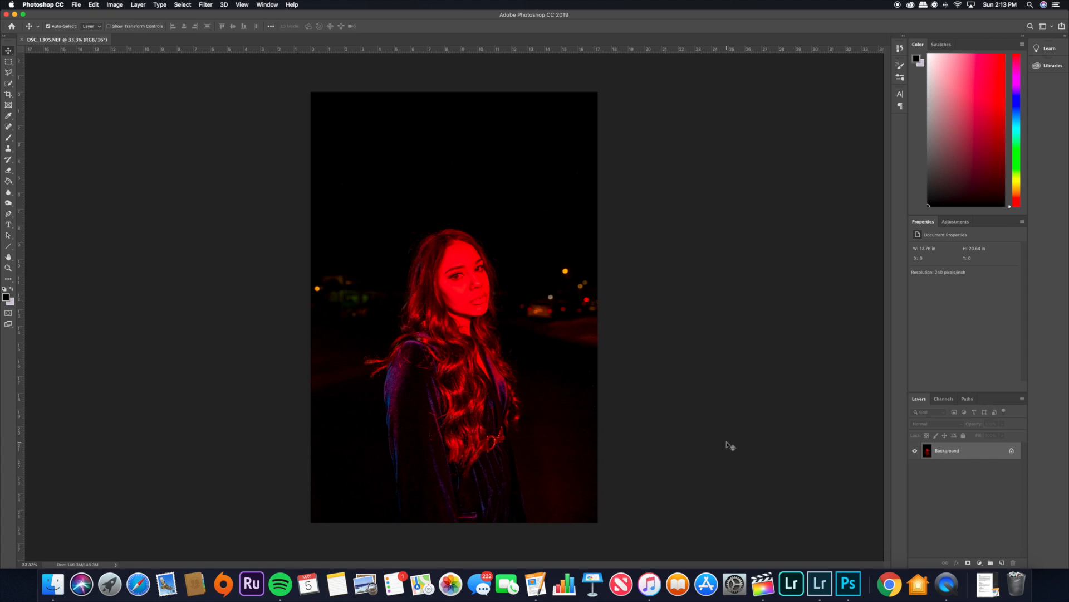
mouse_move(954, 464)
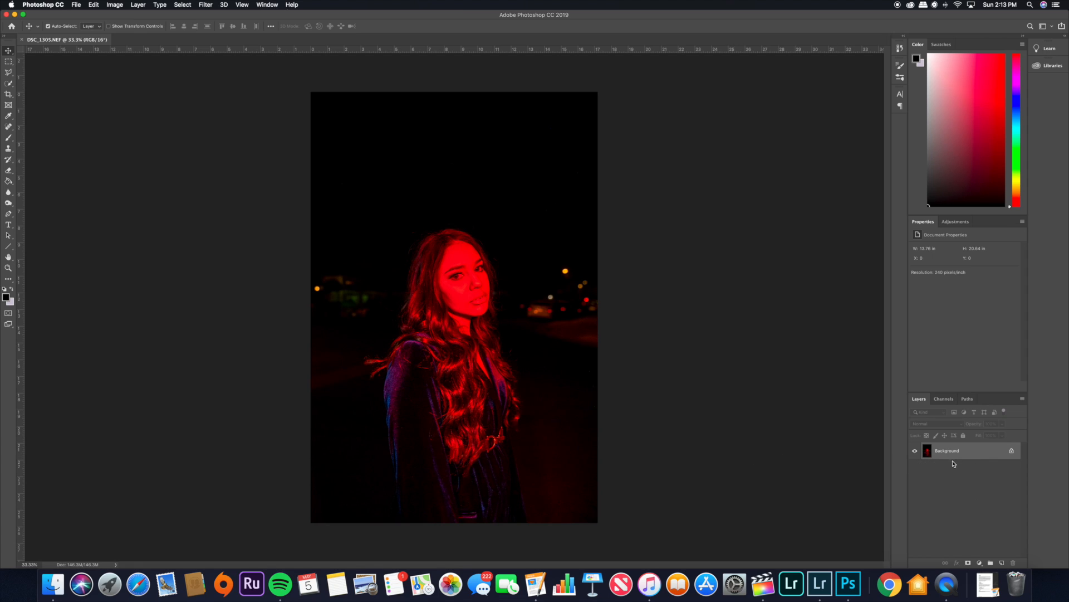
mouse_move(972, 452)
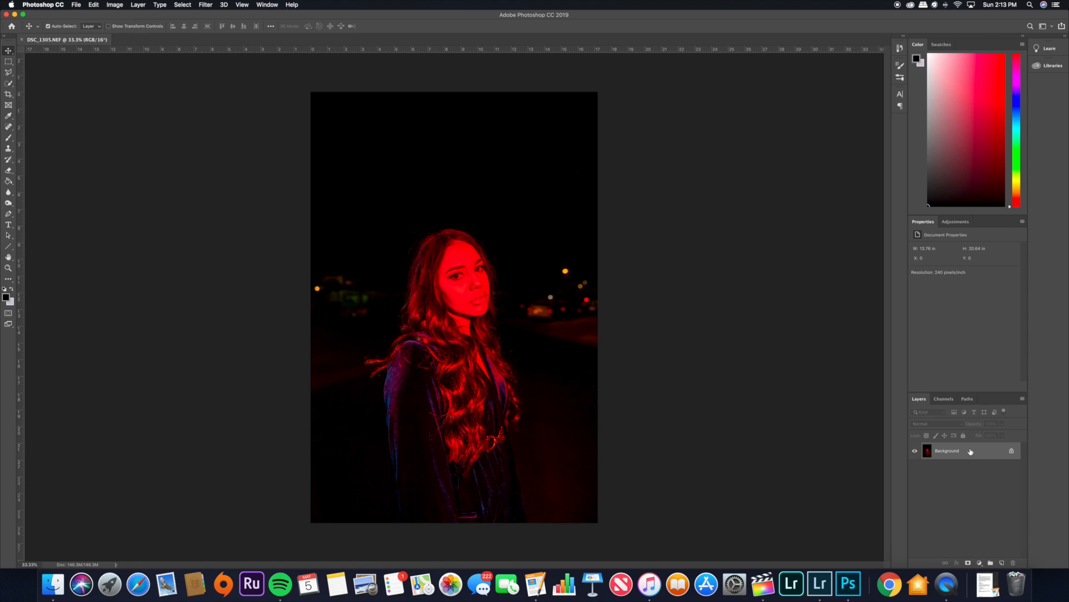
Step: Duplicate the Background layer and name the two layers 'red' and 'blue'
right_click(947, 450)
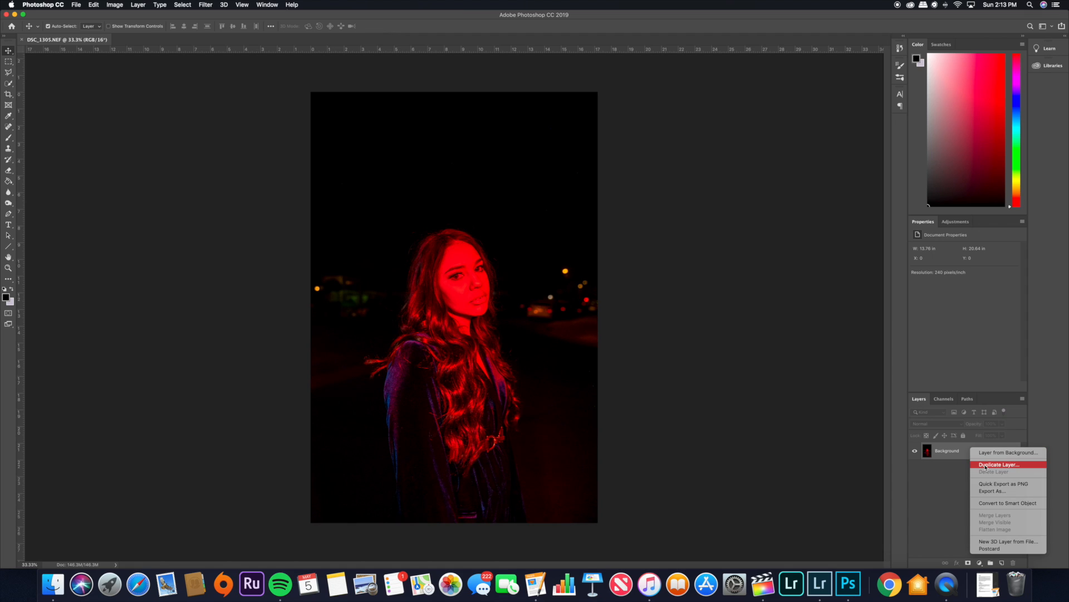
click(998, 464)
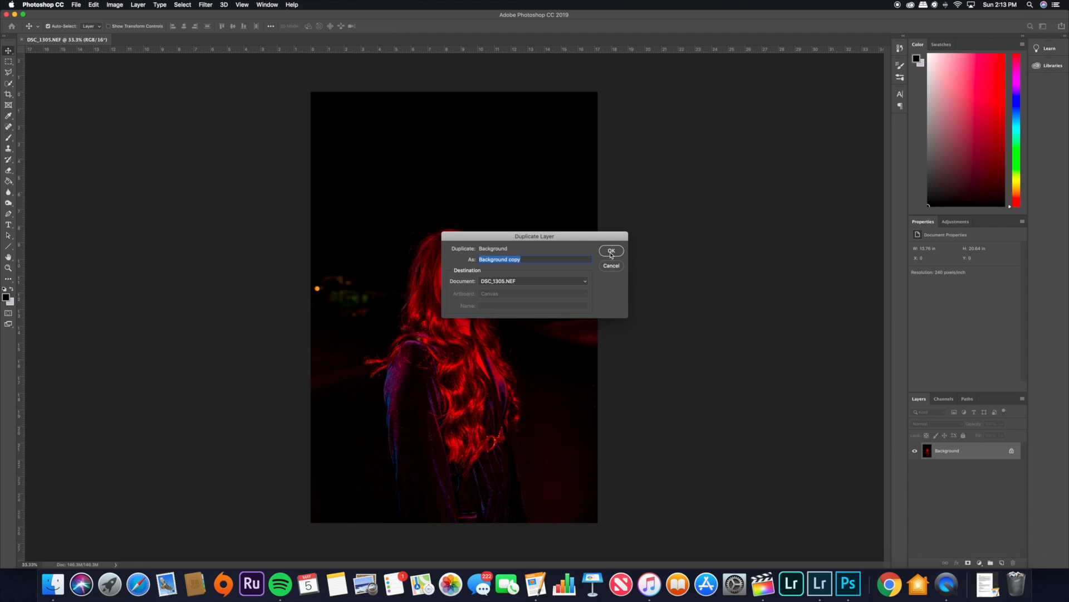
click(610, 250)
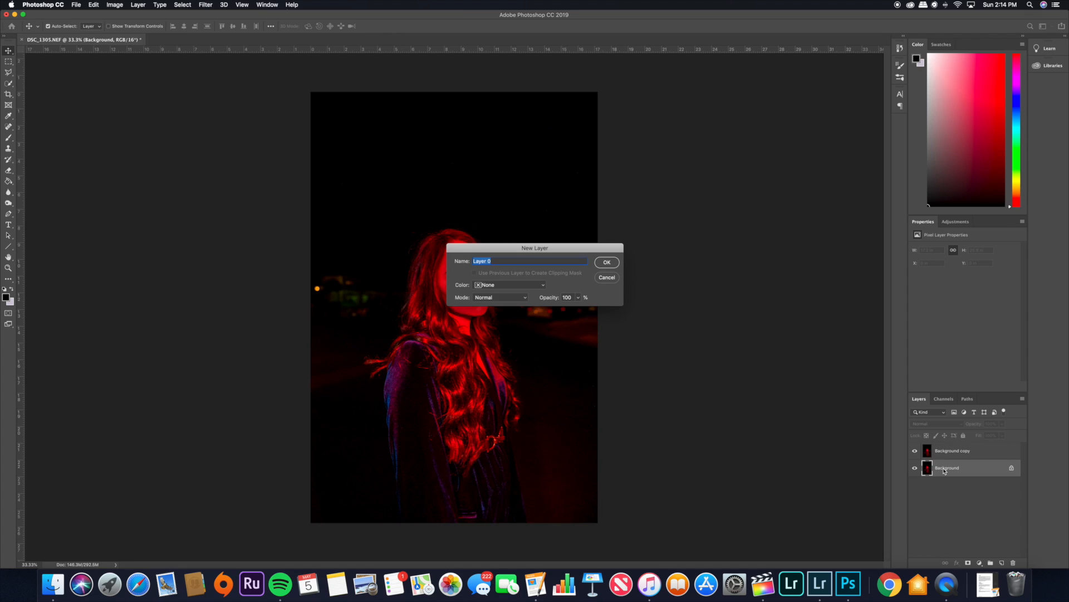
text(red)
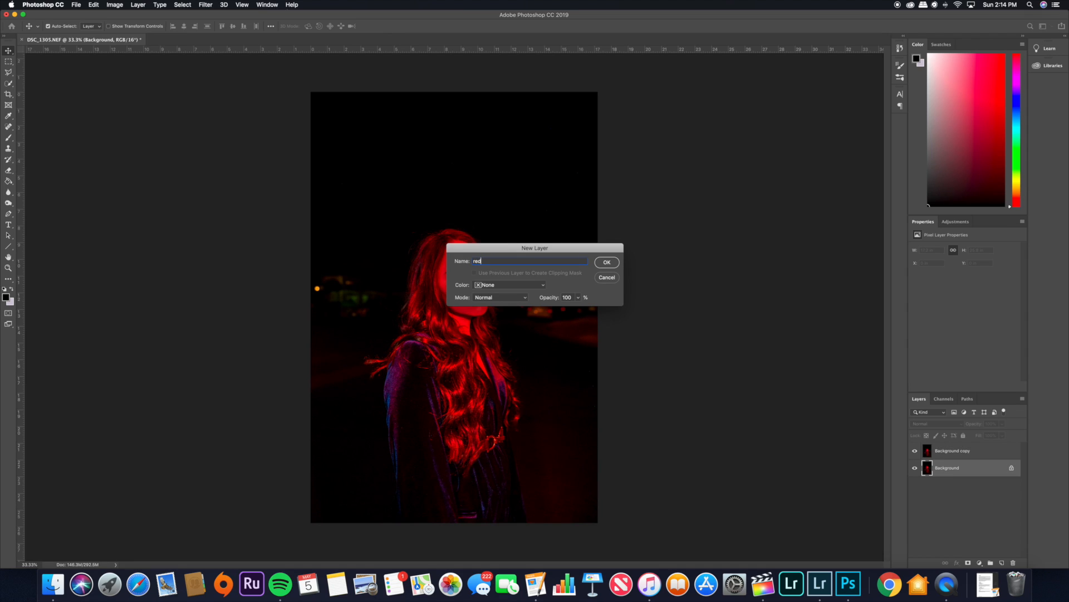
click(606, 263)
text(blue)
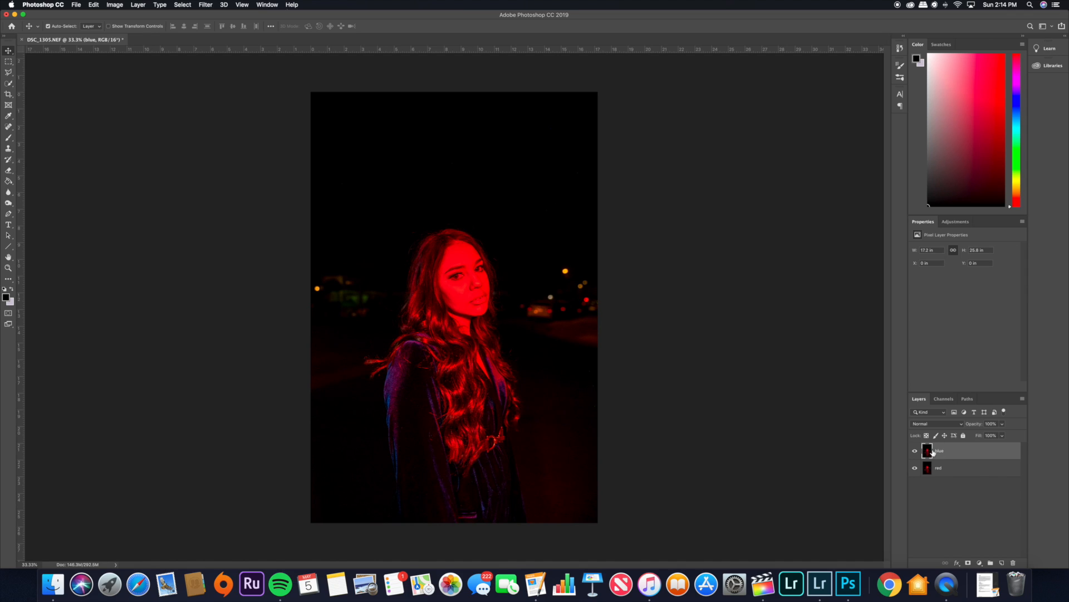
mouse_move(706, 385)
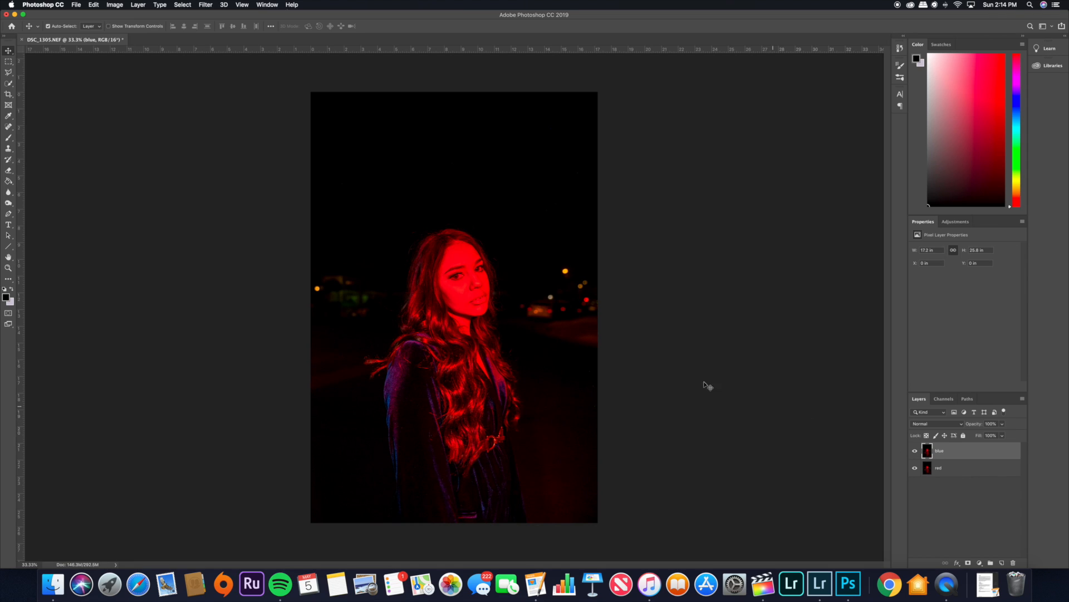
Step: Apply a Hue/Saturation hue shift of -121 to the blue layer
click(114, 5)
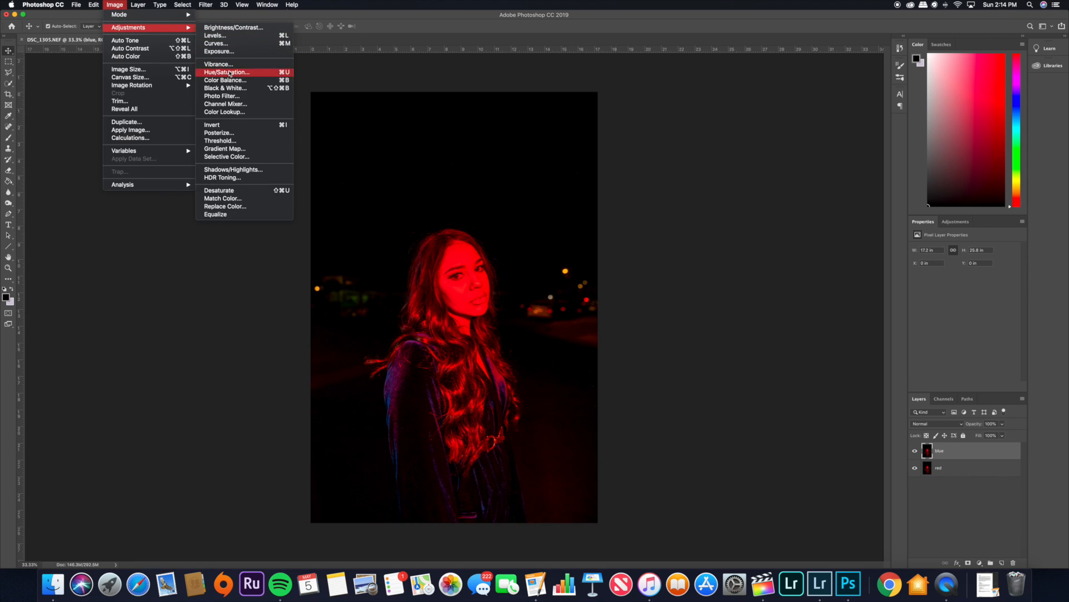
click(226, 72)
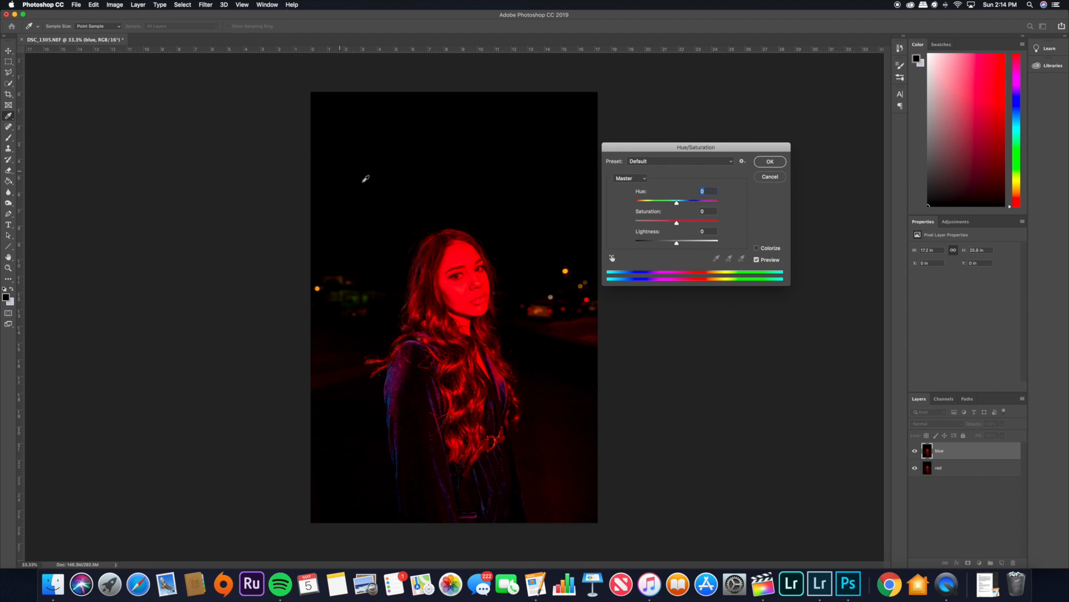
mouse_move(631, 274)
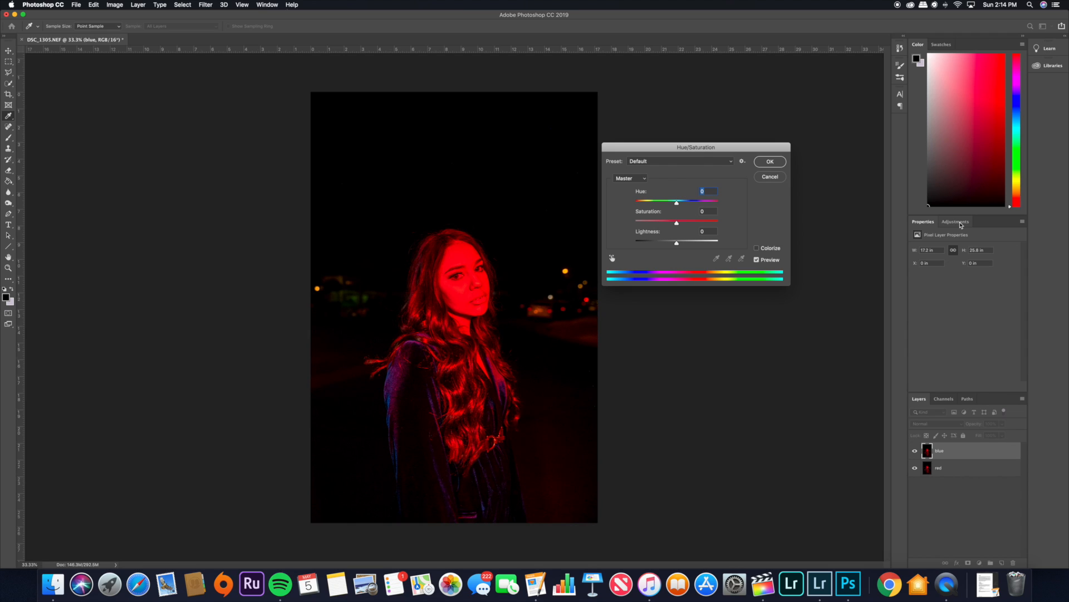
click(956, 221)
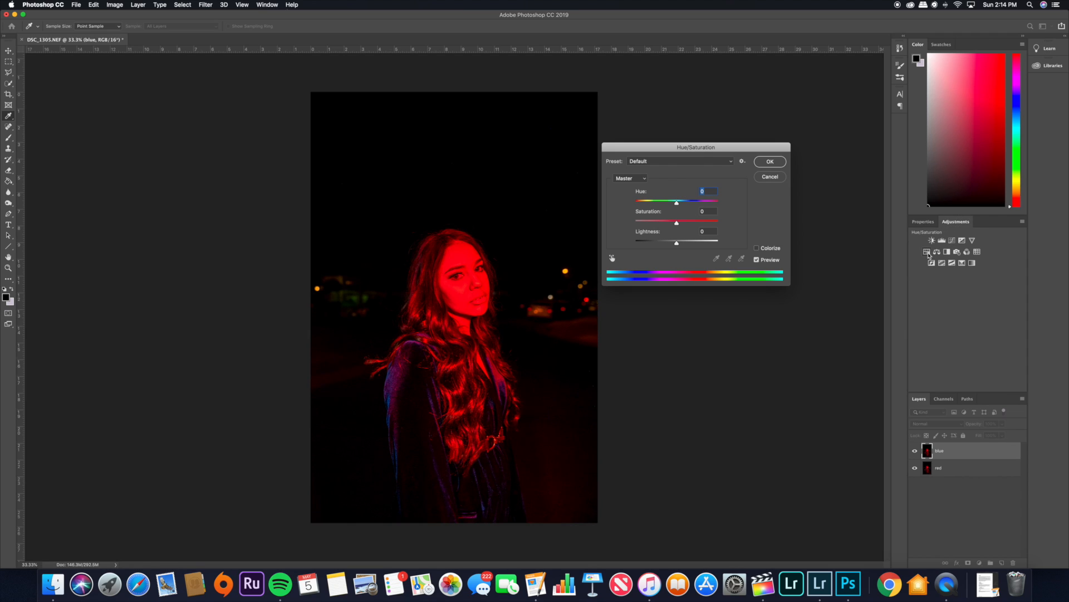
mouse_move(668, 227)
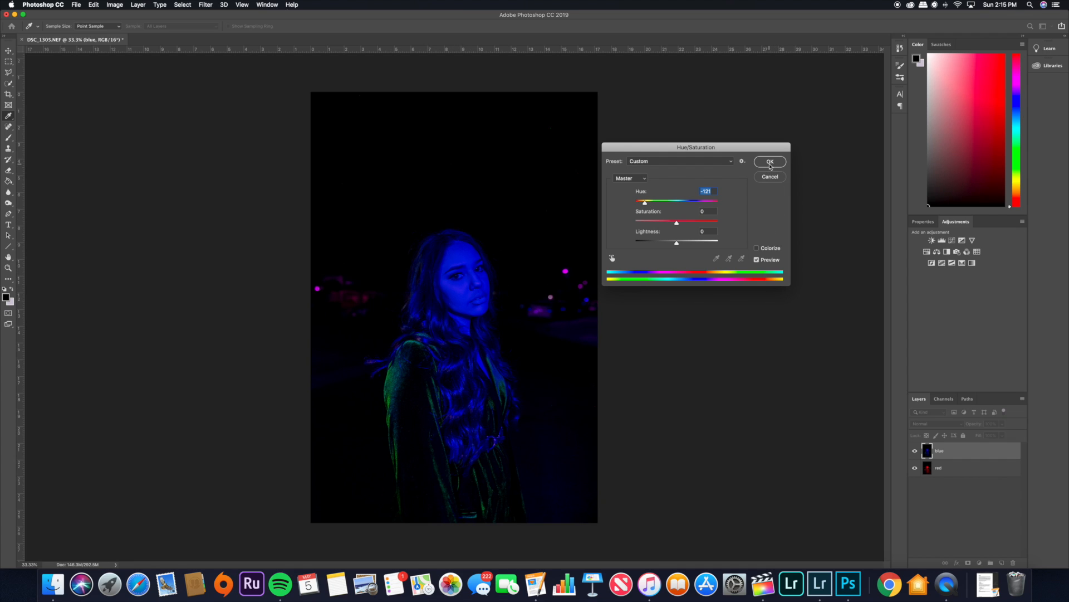
click(769, 161)
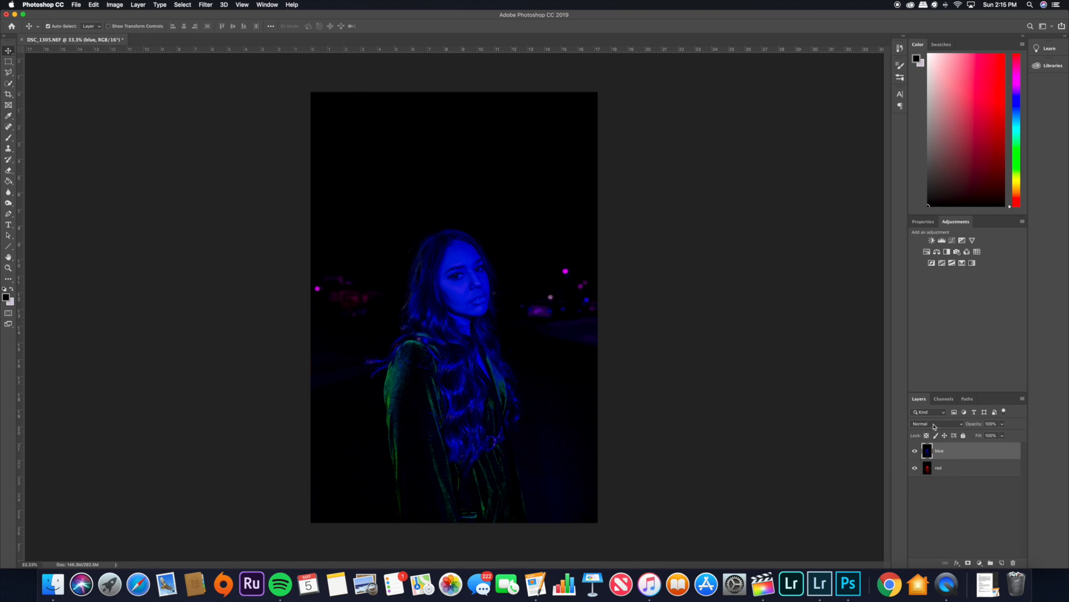
Step: Set the blue layer's blend mode to Screen
click(930, 423)
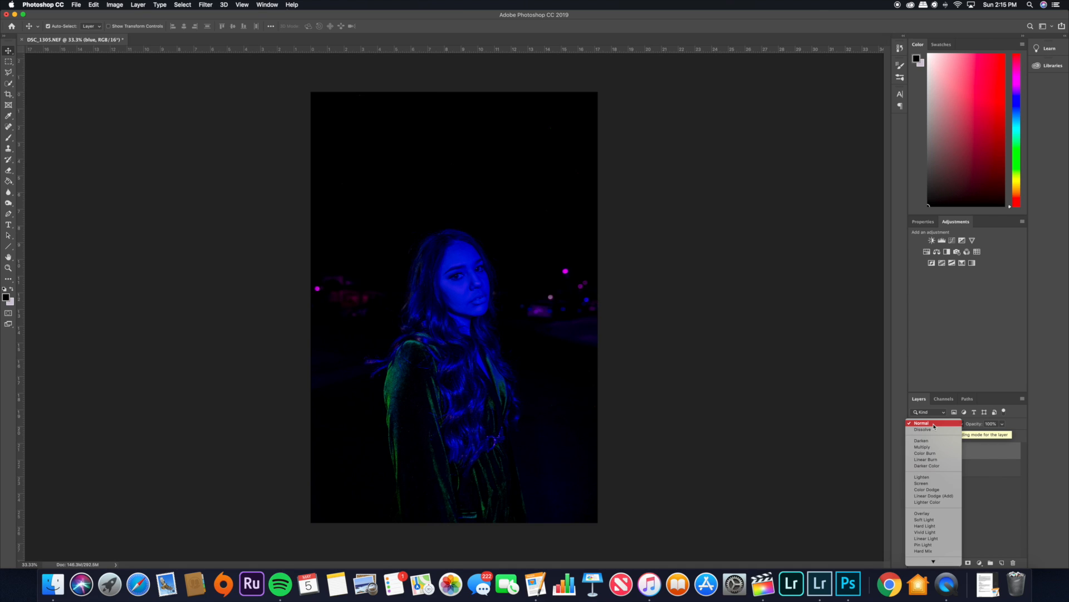
click(923, 483)
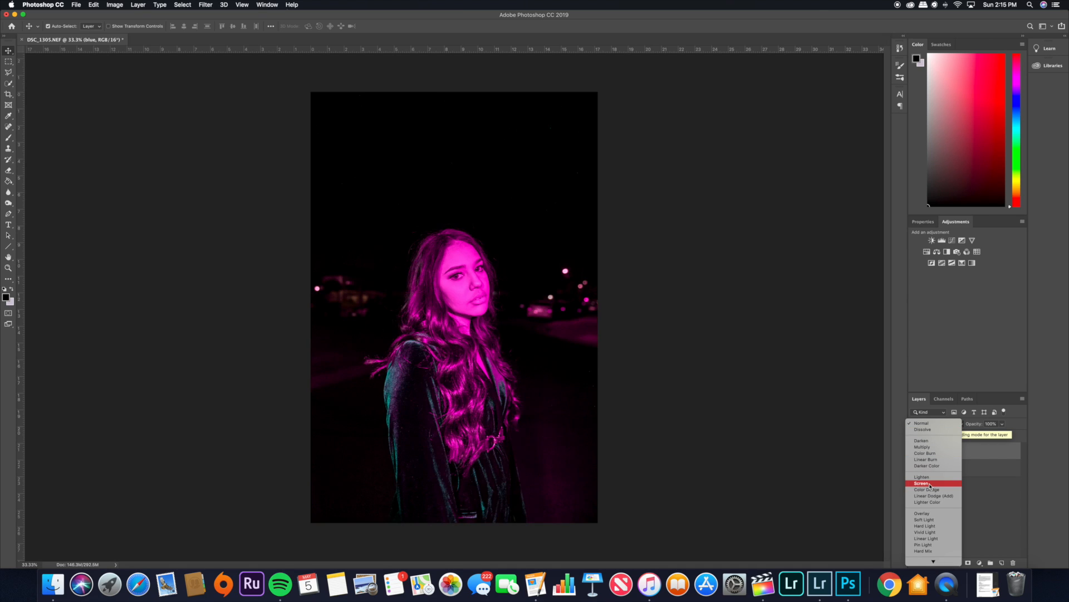
click(922, 483)
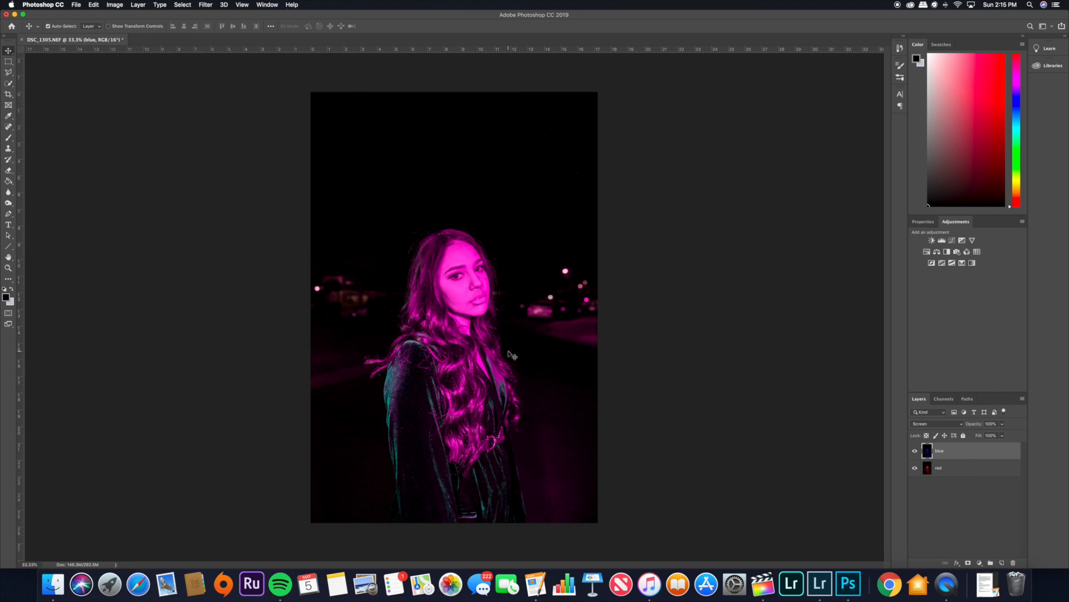
mouse_move(461, 351)
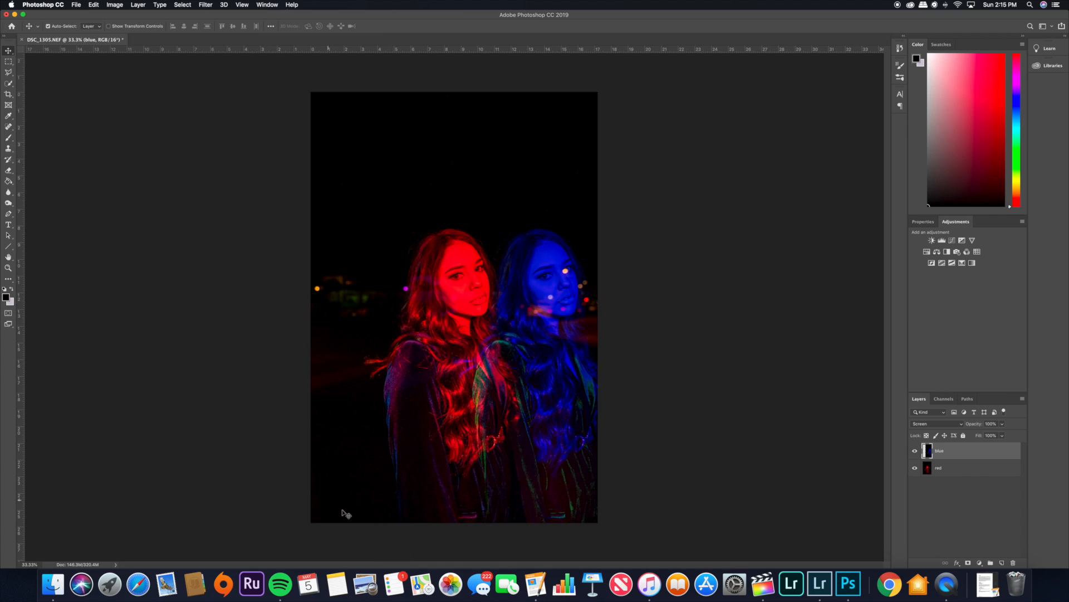
mouse_move(641, 516)
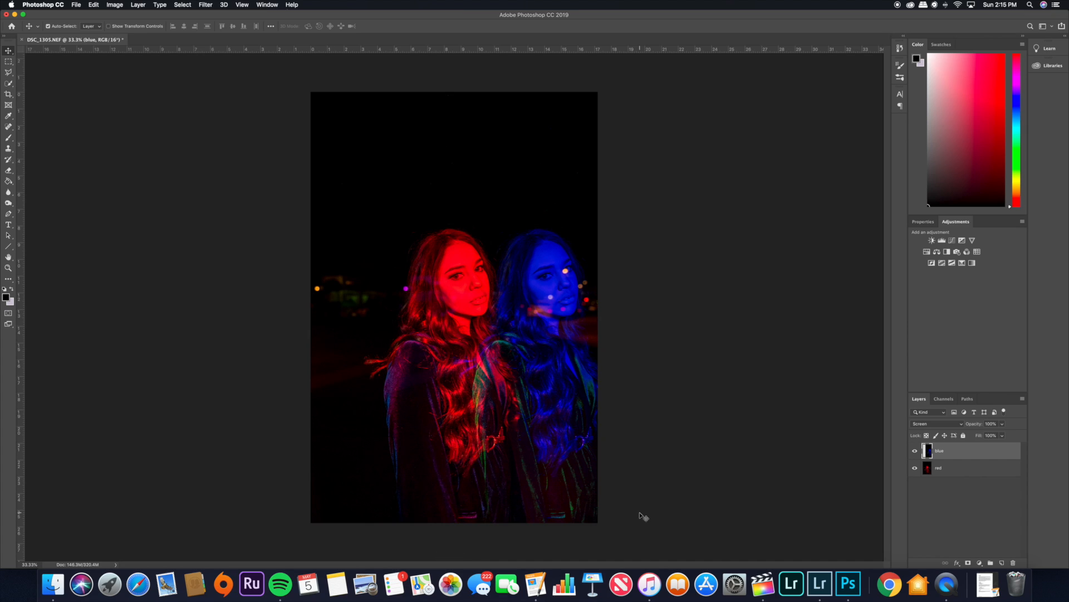
mouse_move(31, 180)
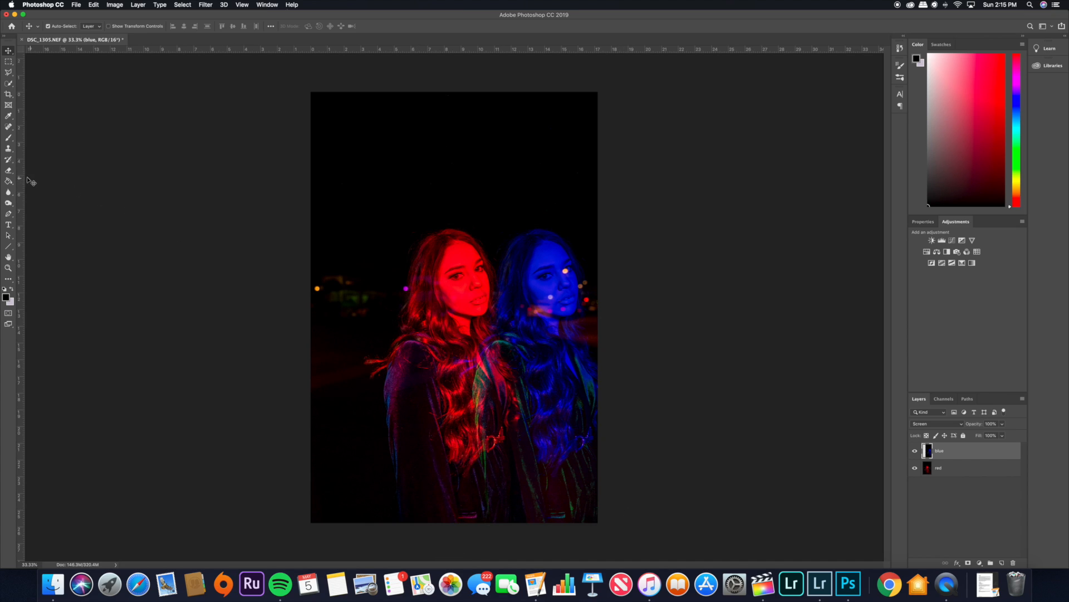
Step: Select the Eraser with a 2480 px size and 0% hardness
click(9, 171)
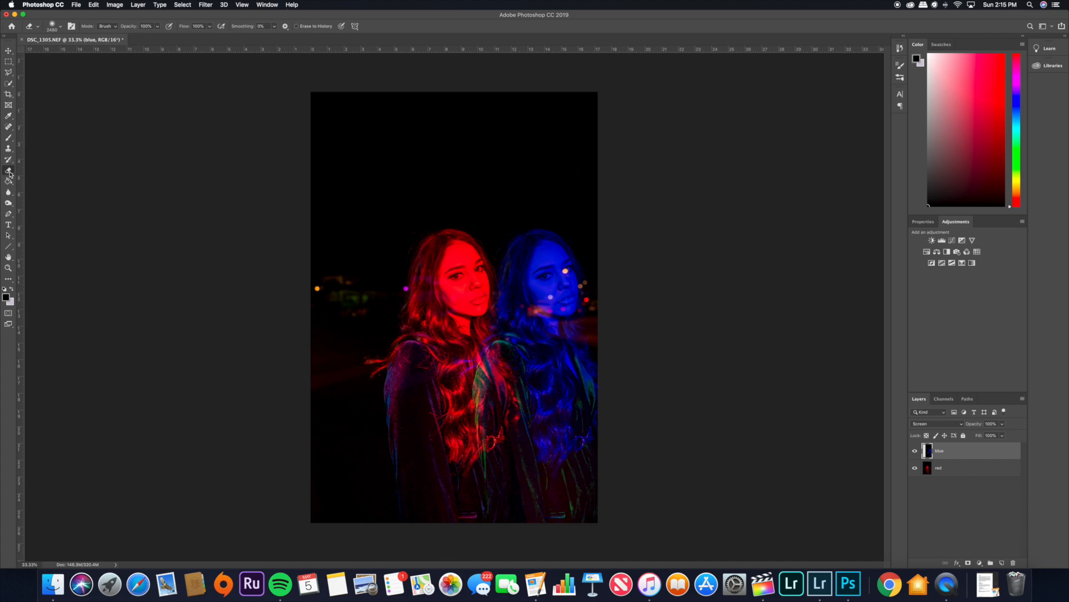
click(62, 26)
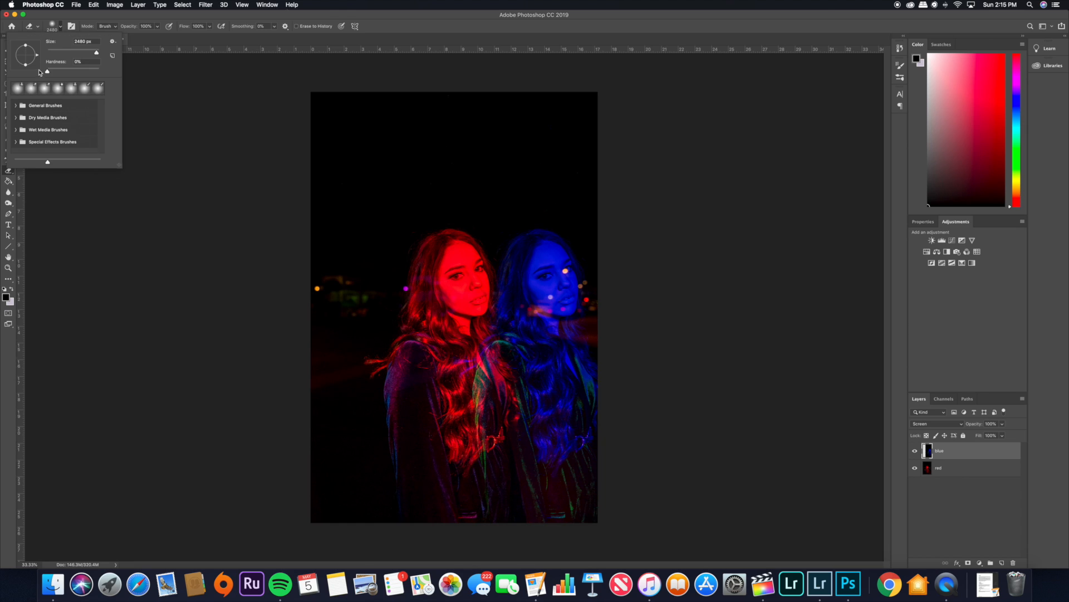
mouse_move(85, 53)
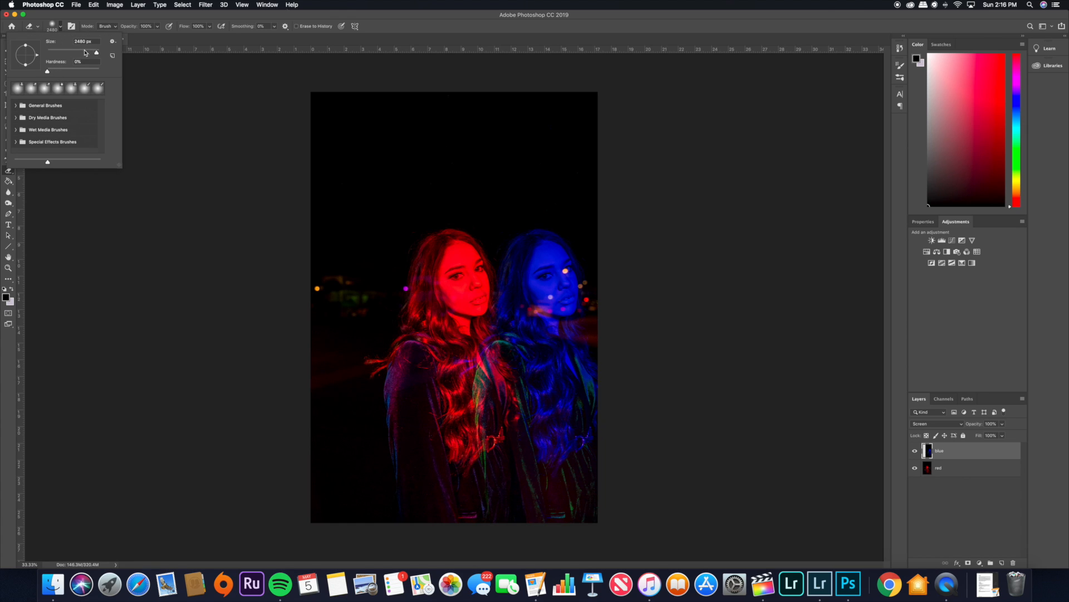
click(455, 344)
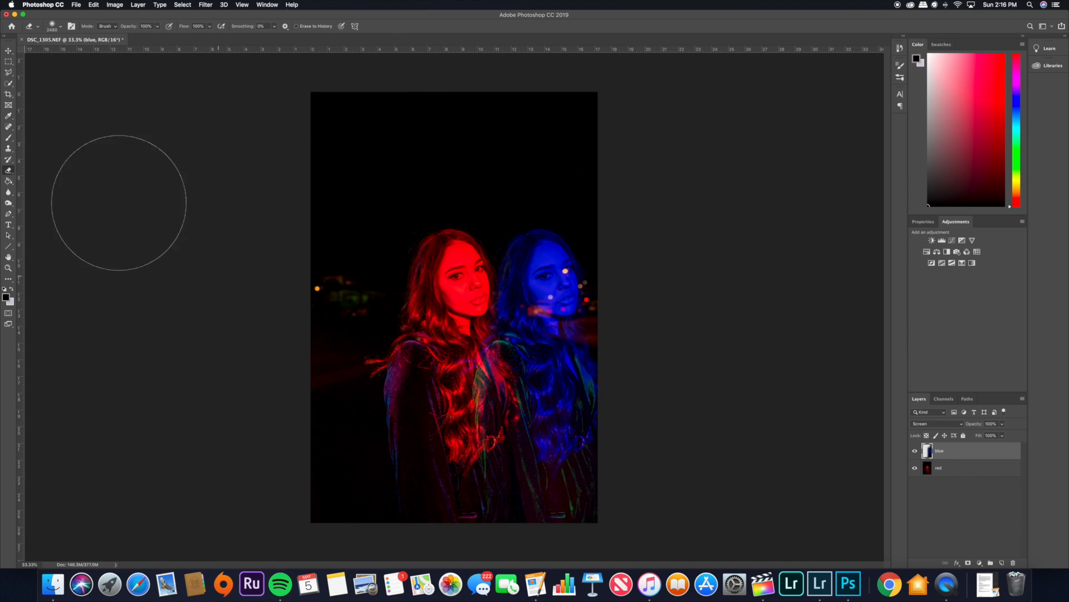
click(9, 52)
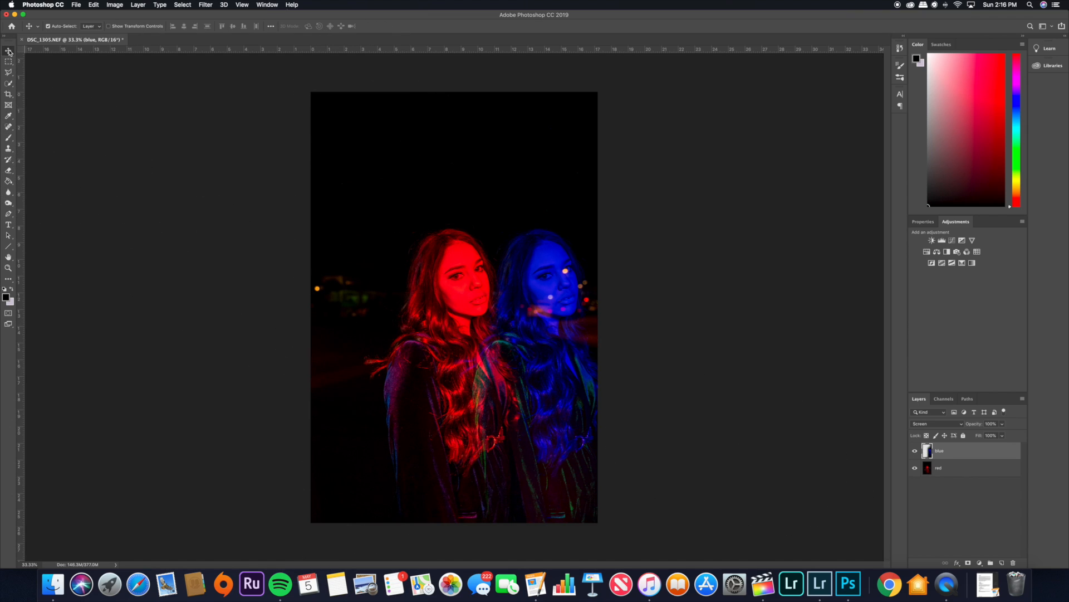
mouse_move(543, 260)
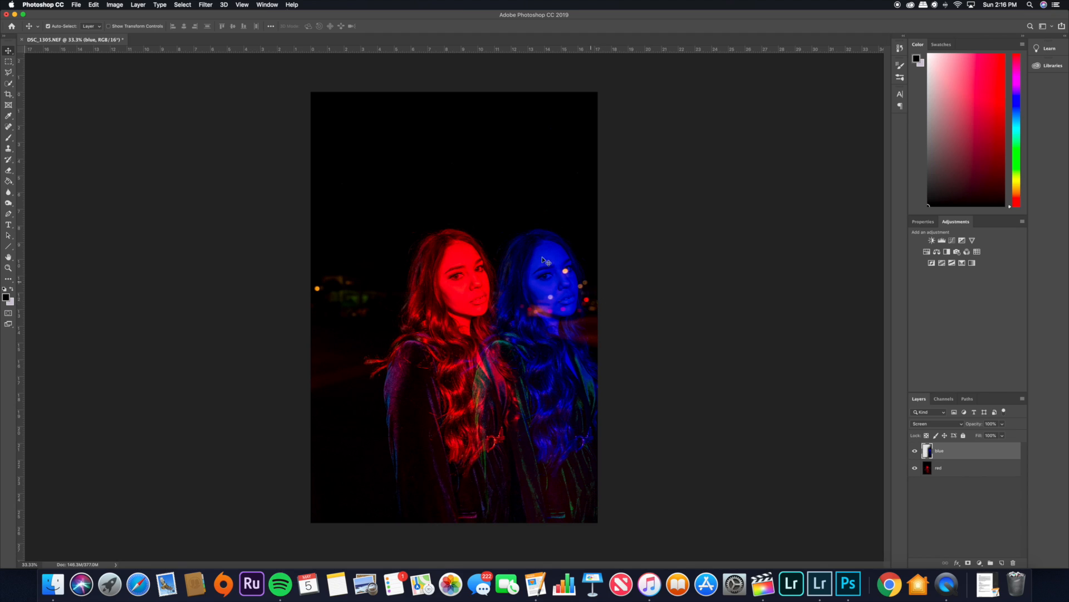
mouse_move(564, 267)
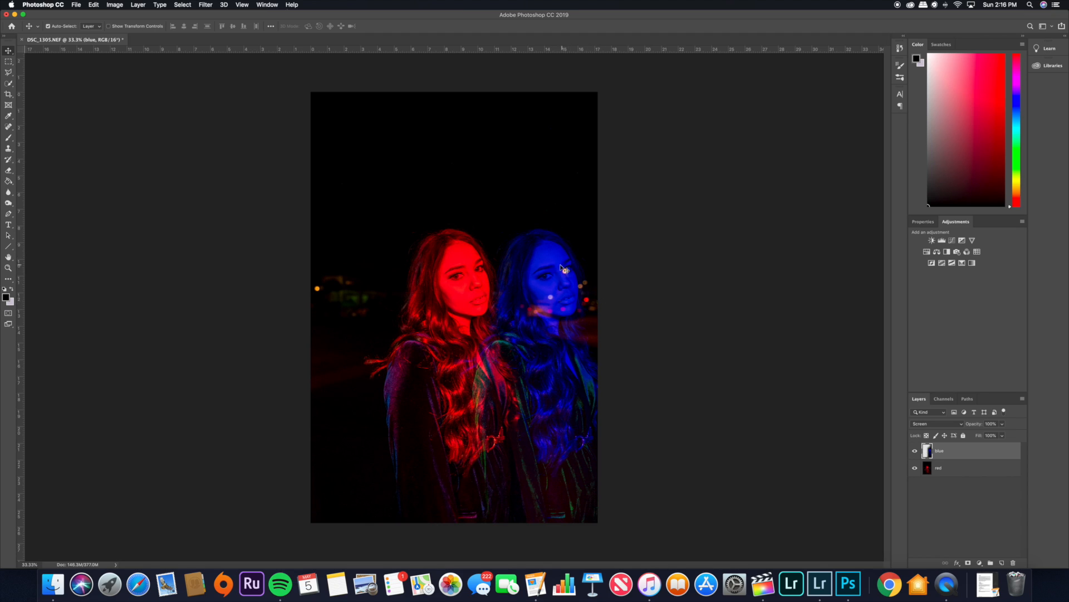
mouse_move(549, 298)
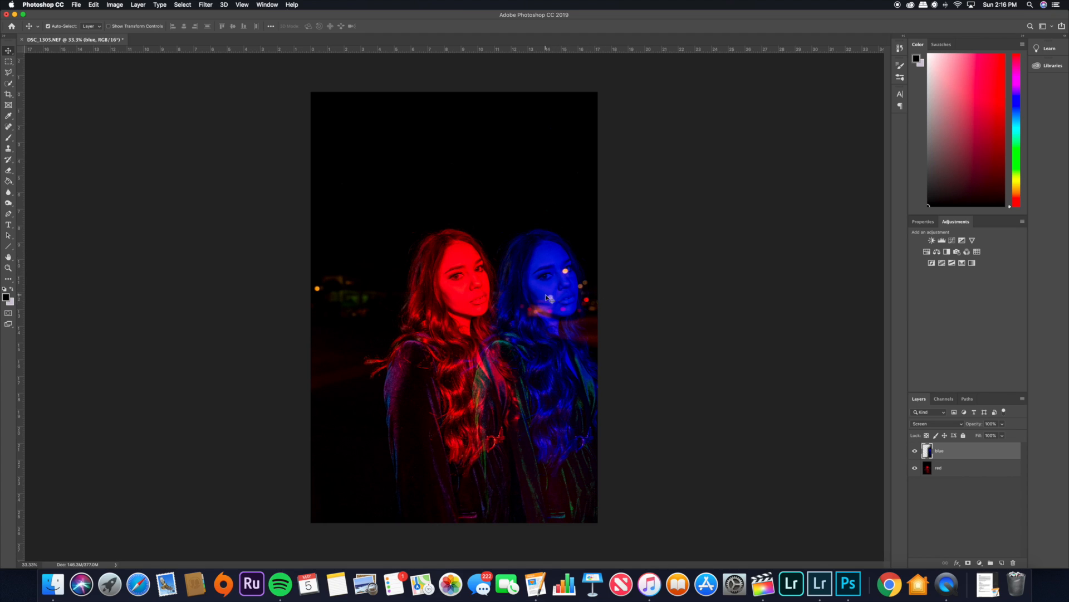
mouse_move(948, 472)
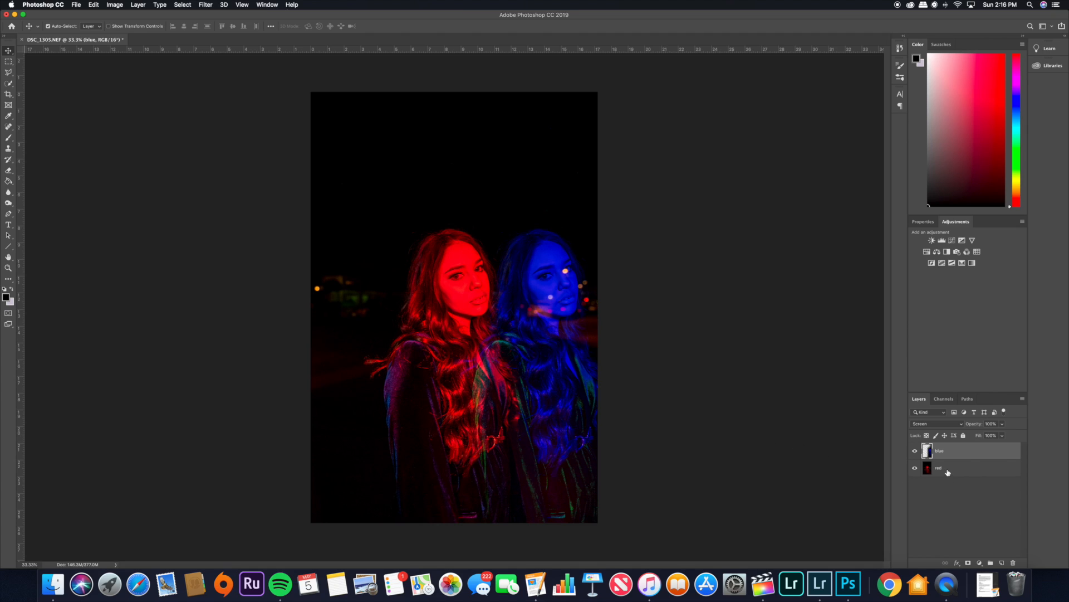
click(942, 467)
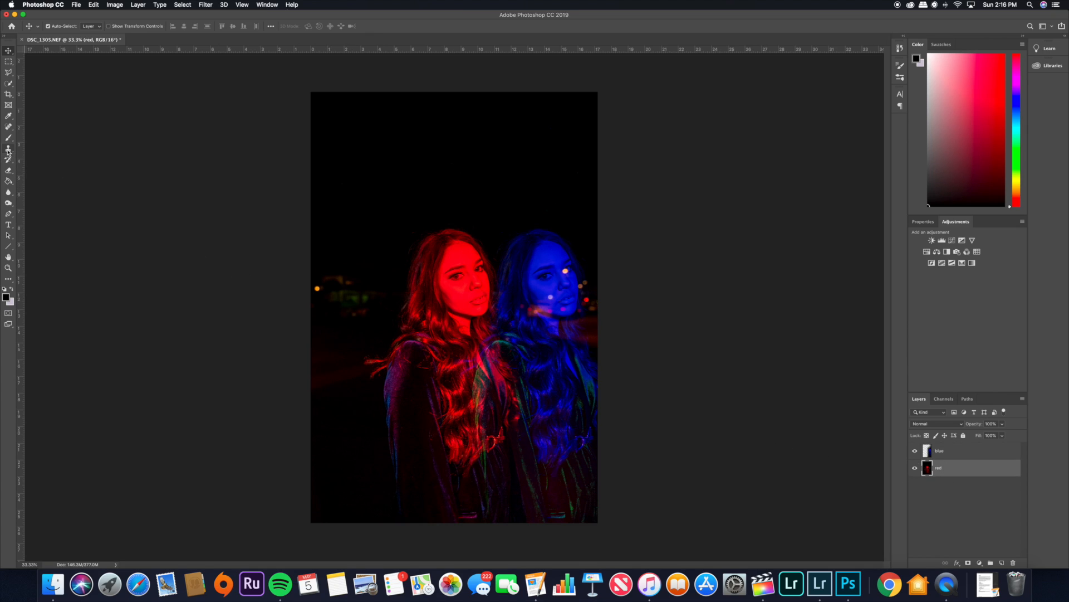
Step: Clone away the bright bokeh spots over the blue face on the red layer
click(9, 149)
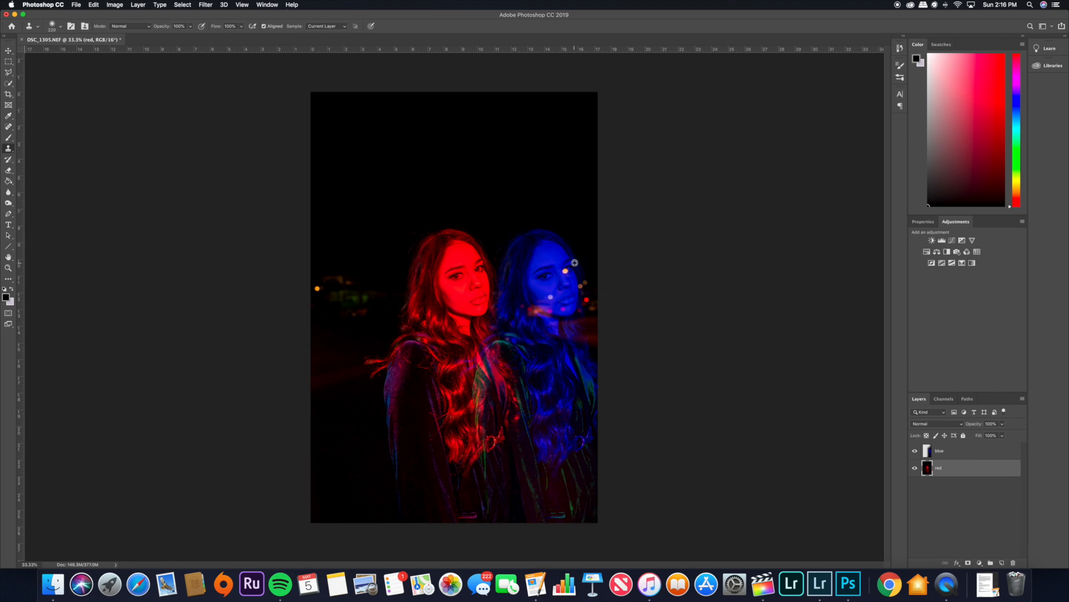
mouse_move(572, 263)
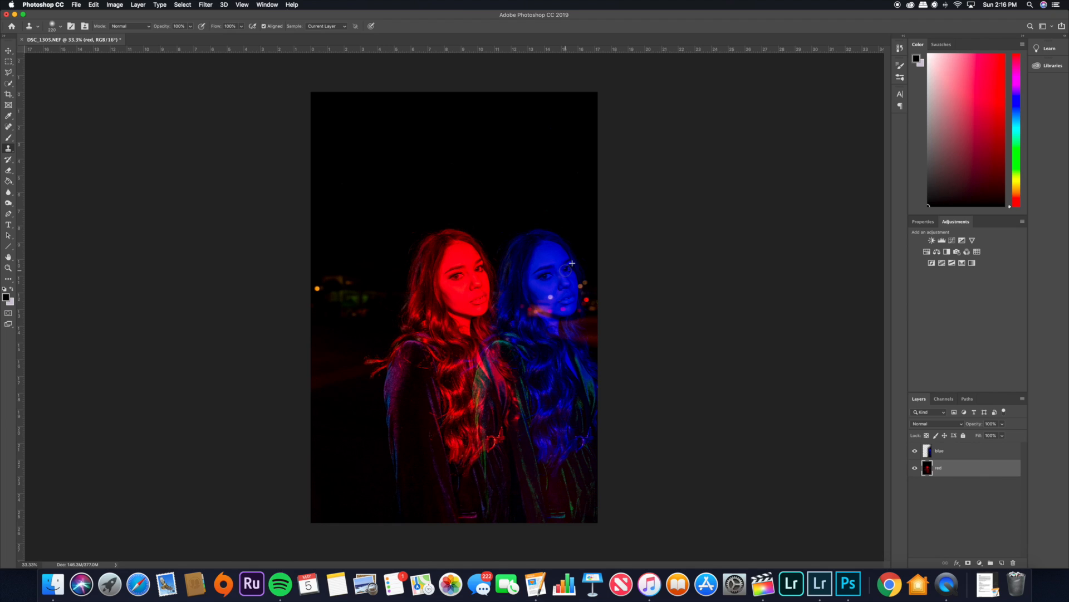
mouse_move(545, 291)
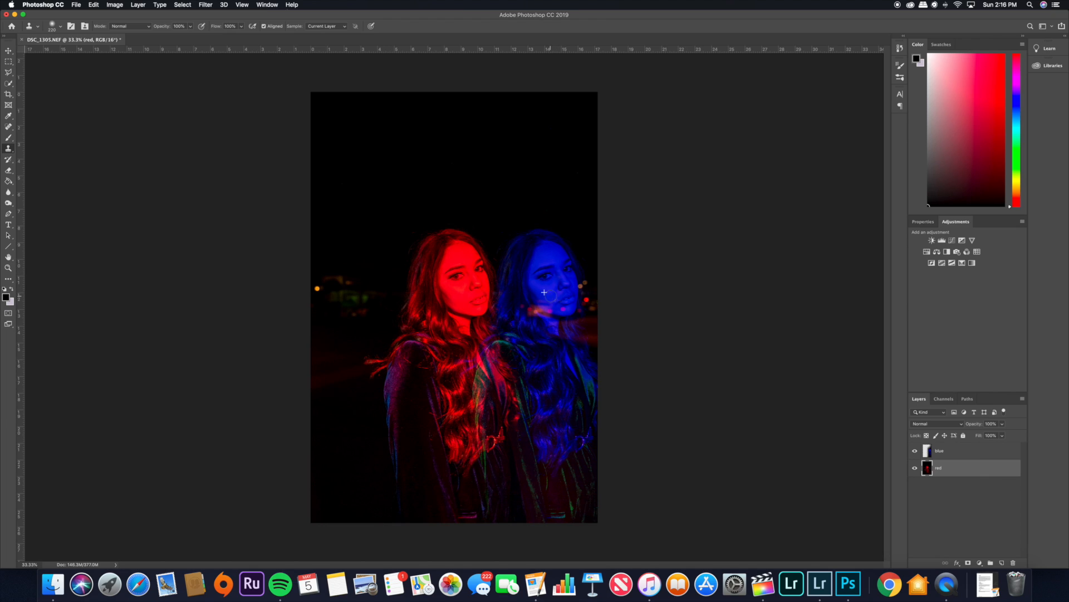
mouse_move(556, 288)
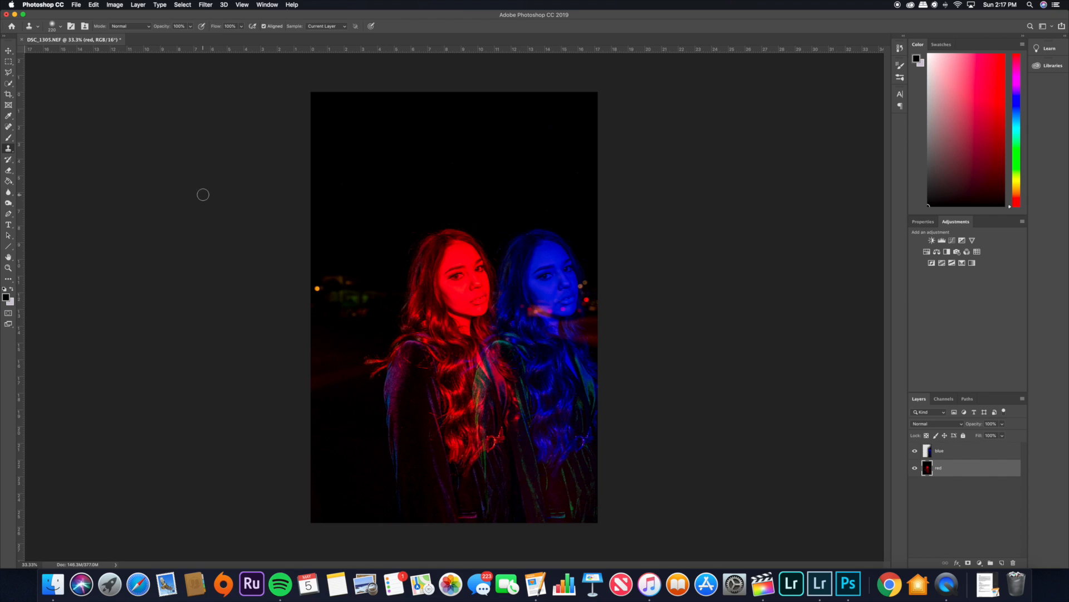
click(9, 51)
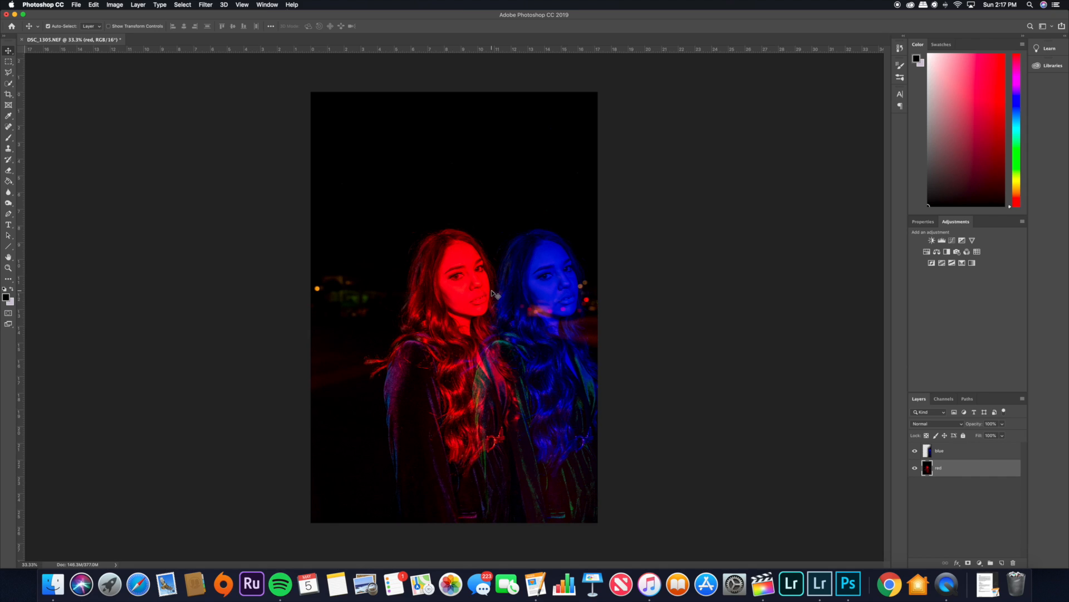
mouse_move(629, 296)
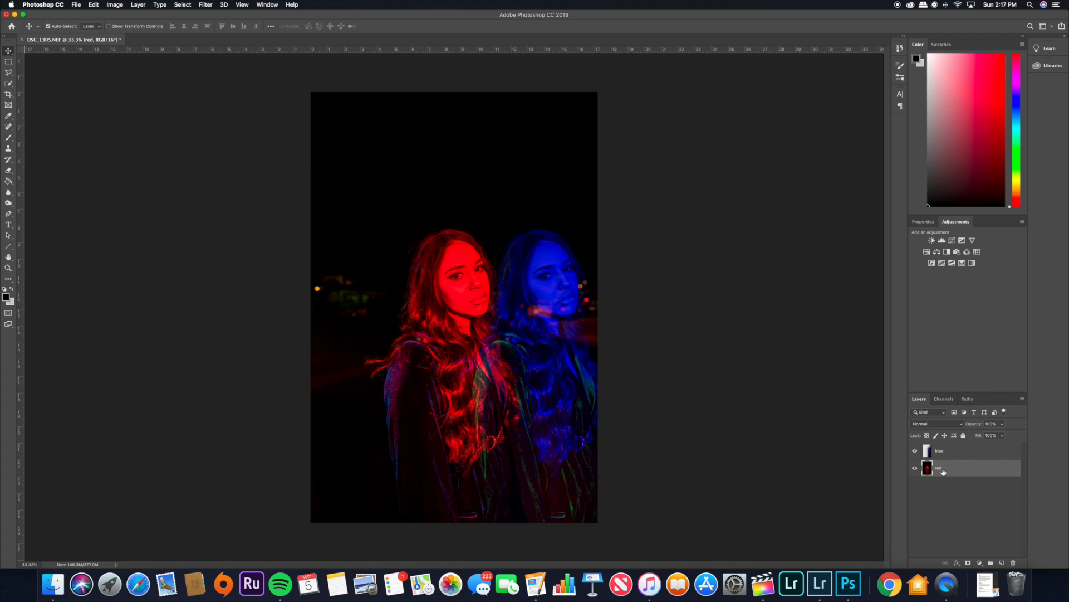
Step: Duplicate the red layer as a new top layer named 'green'
right_click(938, 467)
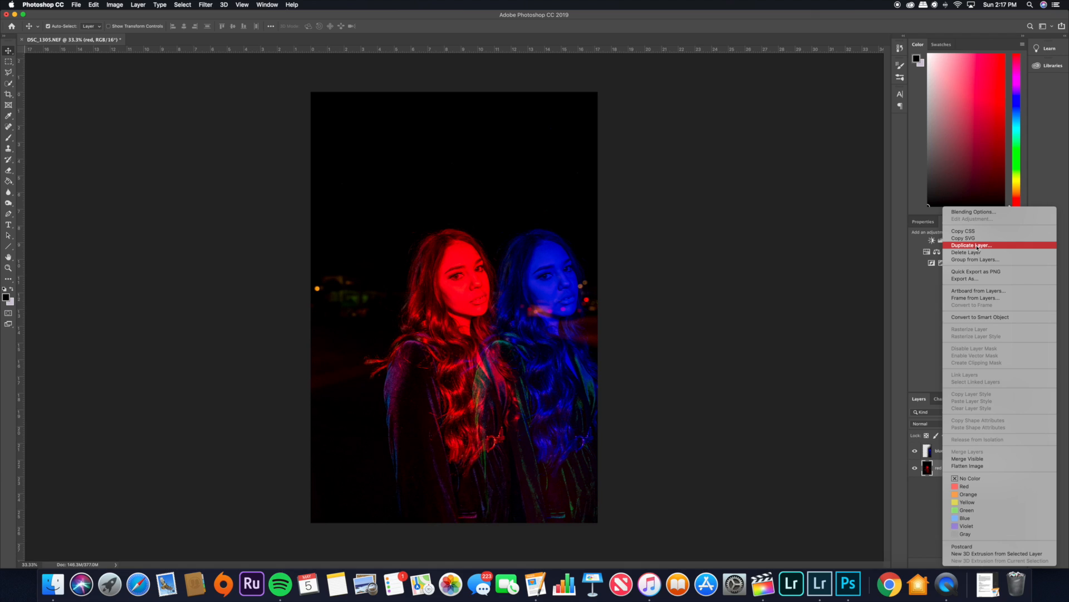
click(971, 245)
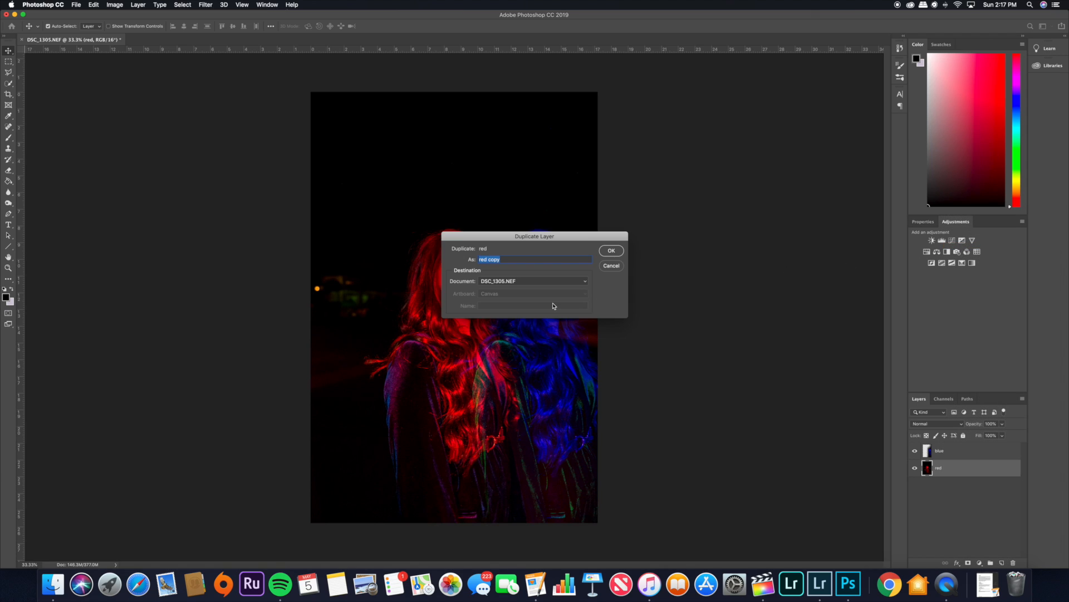
text(green)
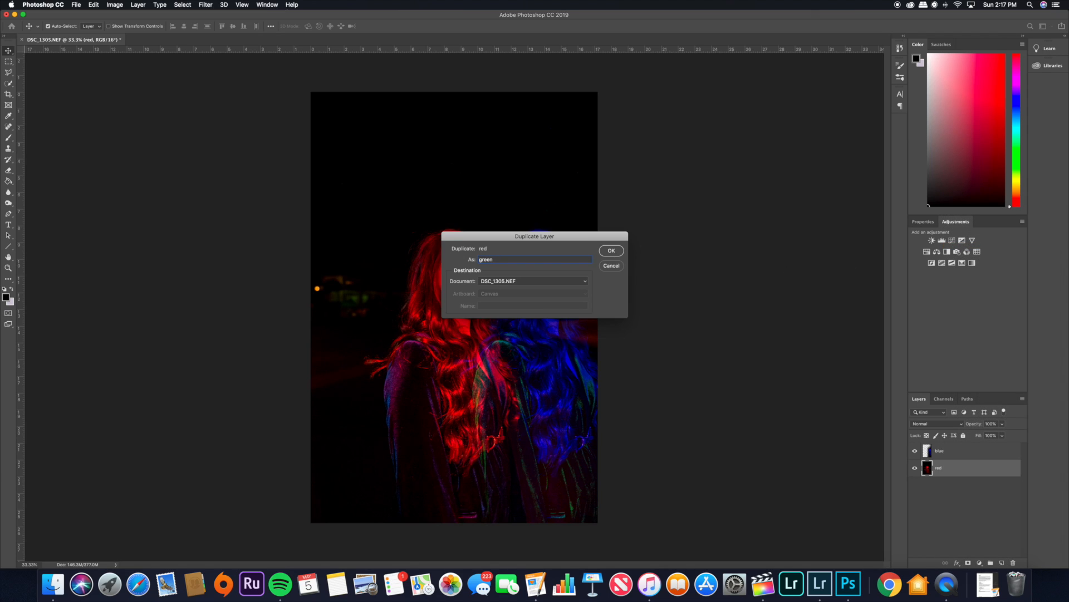
click(611, 250)
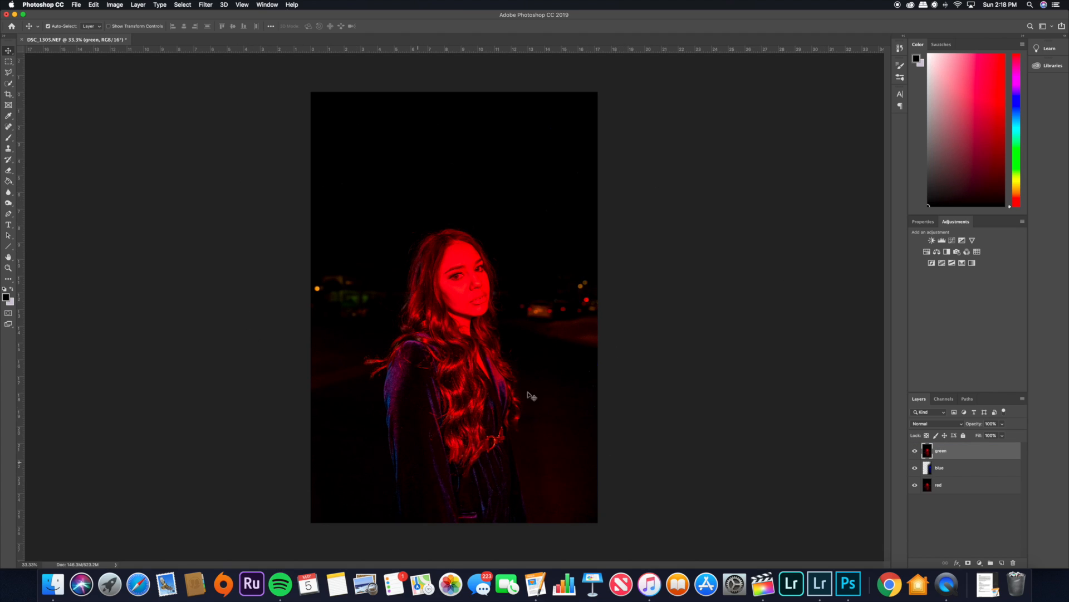
mouse_move(474, 370)
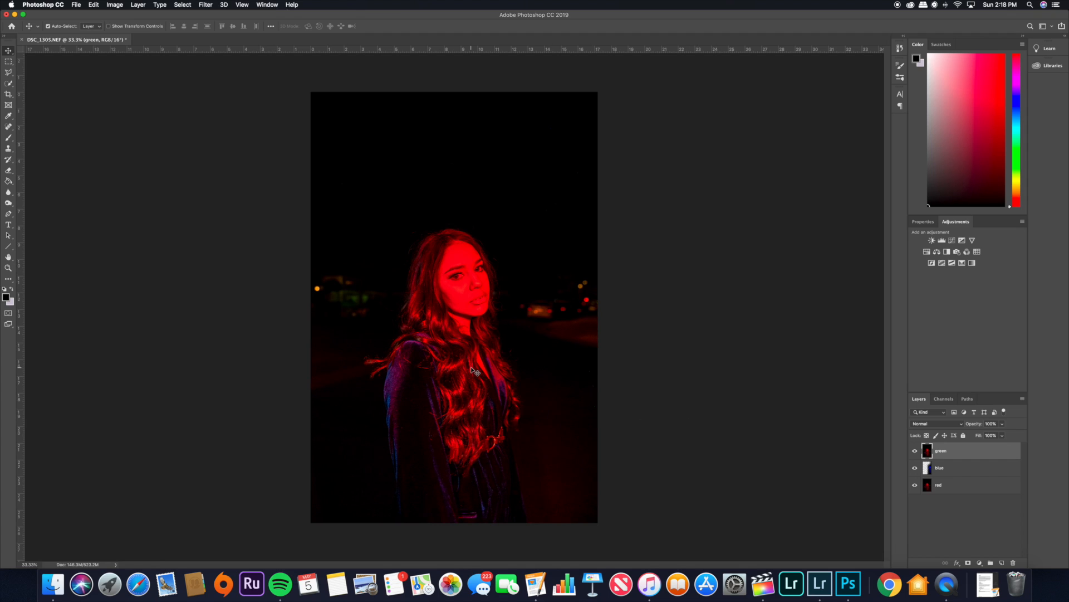
click(115, 5)
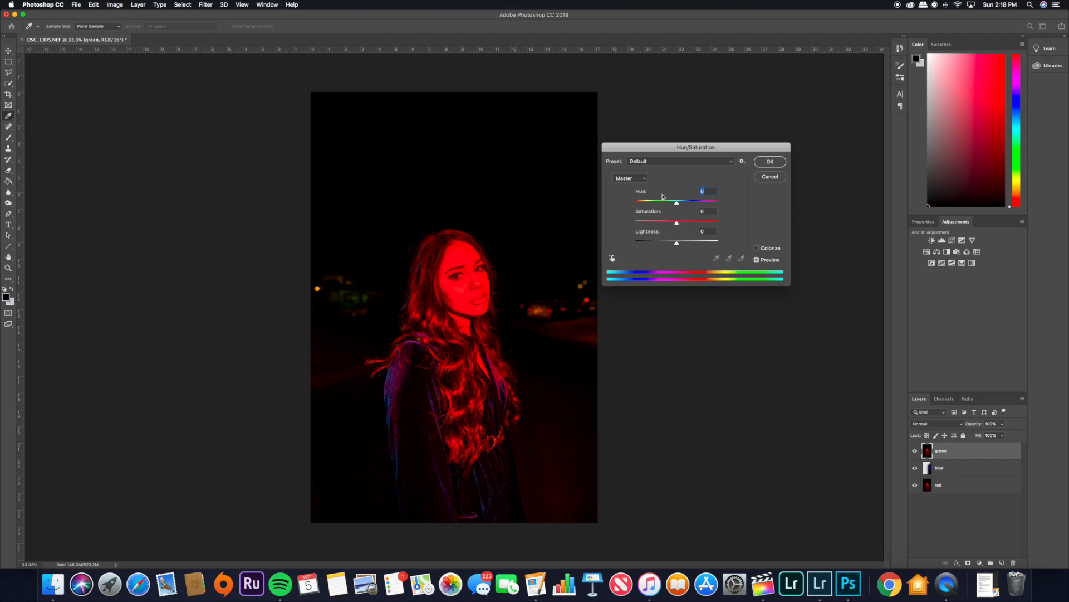
mouse_move(729, 226)
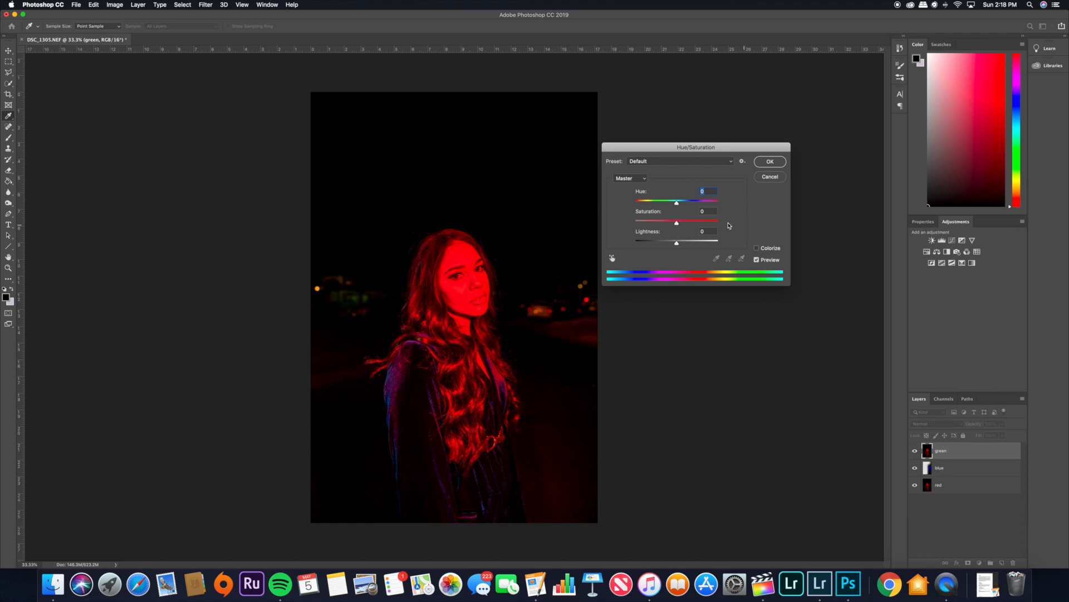
mouse_move(677, 203)
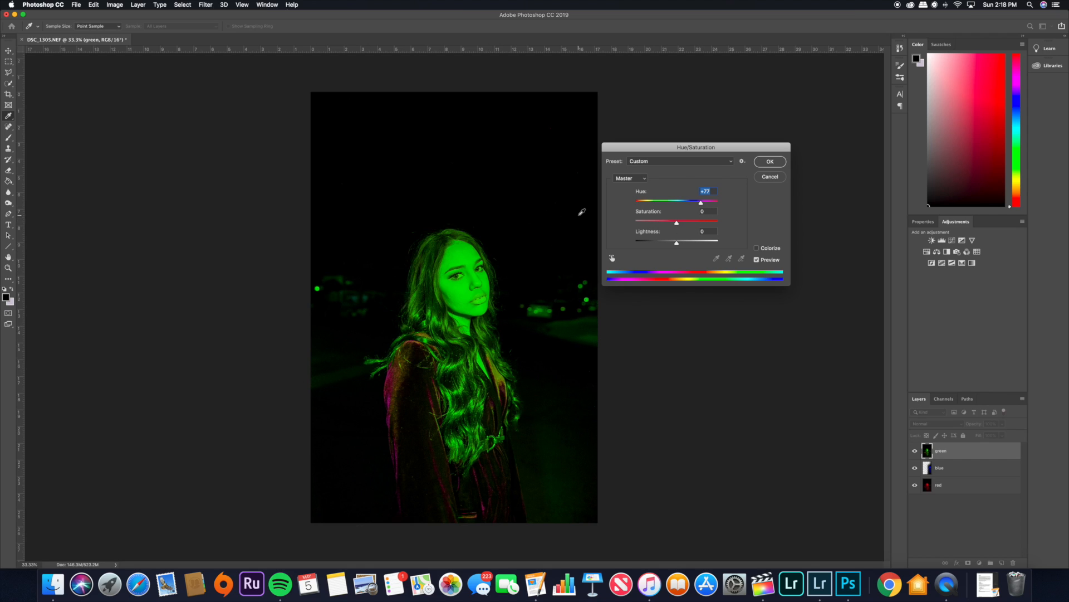
Step: Apply a +77 hue shift to the green layer and show all three layers
click(769, 177)
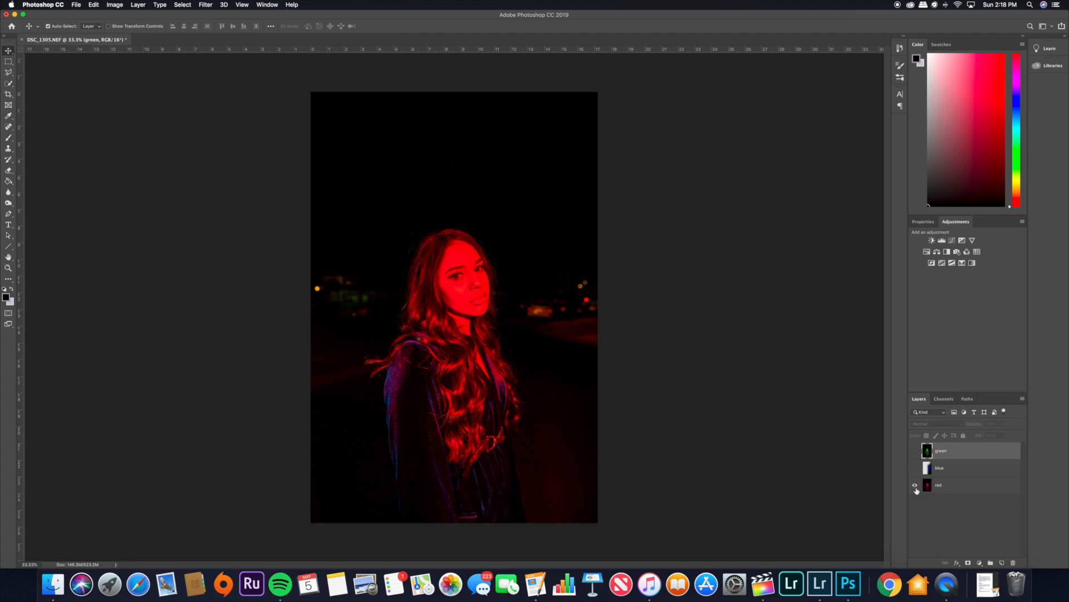
click(914, 468)
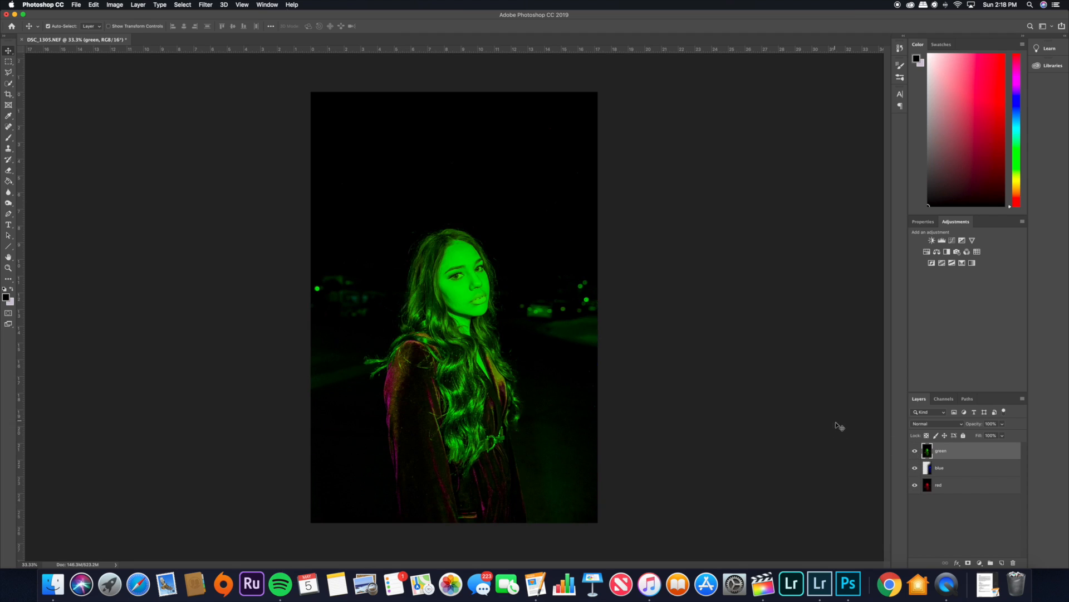
Step: Set the green layer's blend mode to Screen over the red and blue portraits
click(936, 423)
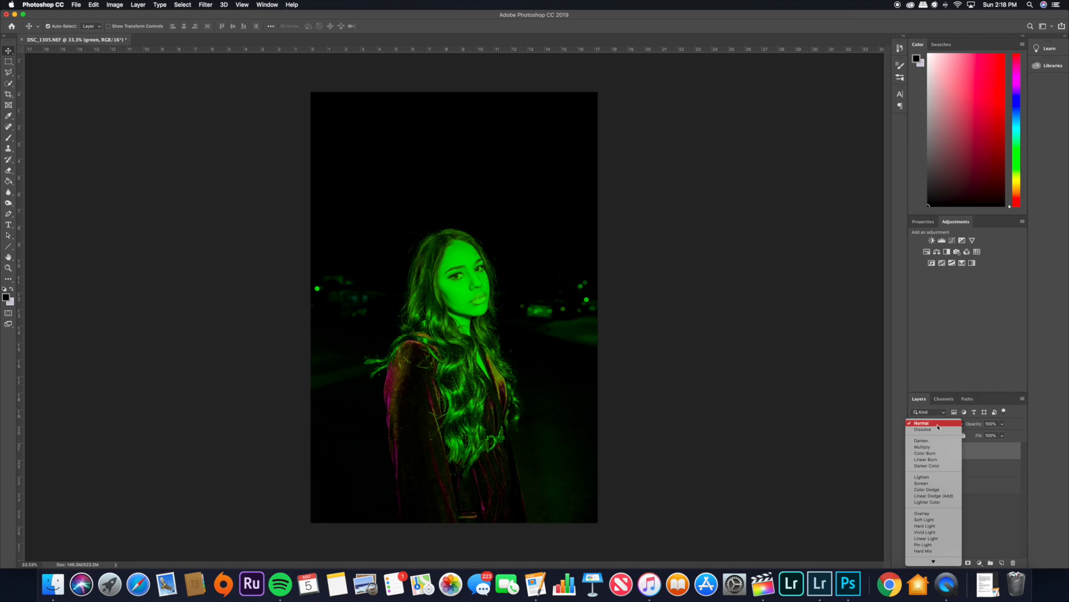
click(921, 483)
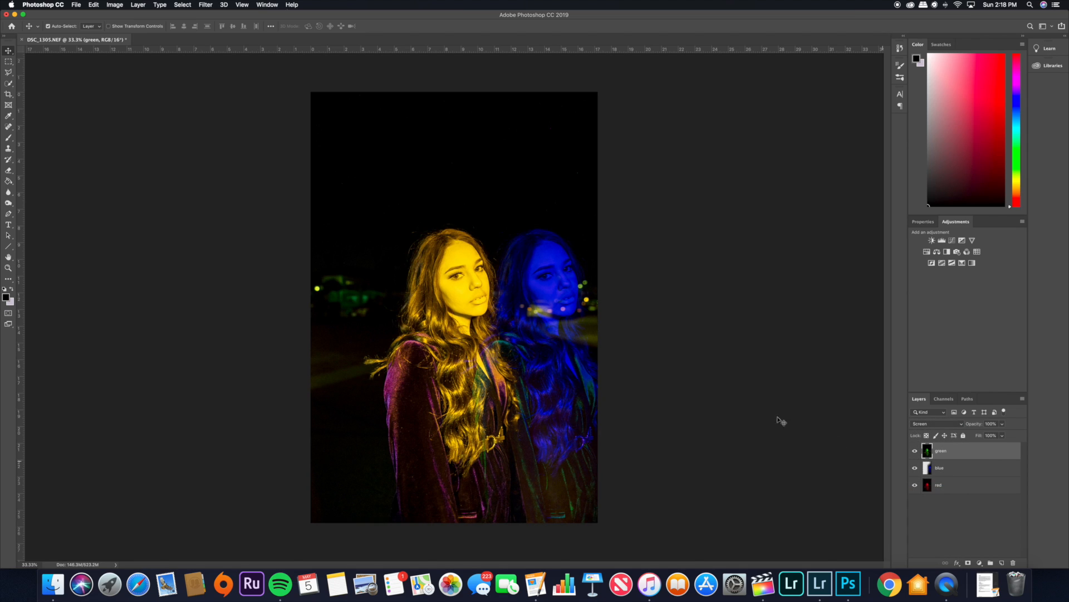
mouse_move(478, 374)
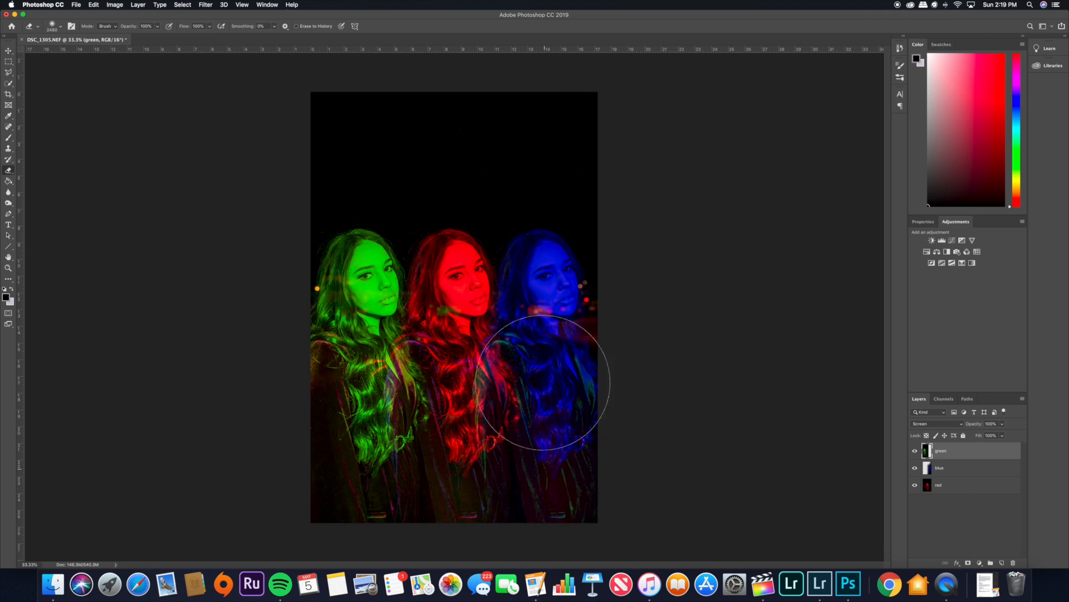
mouse_move(515, 300)
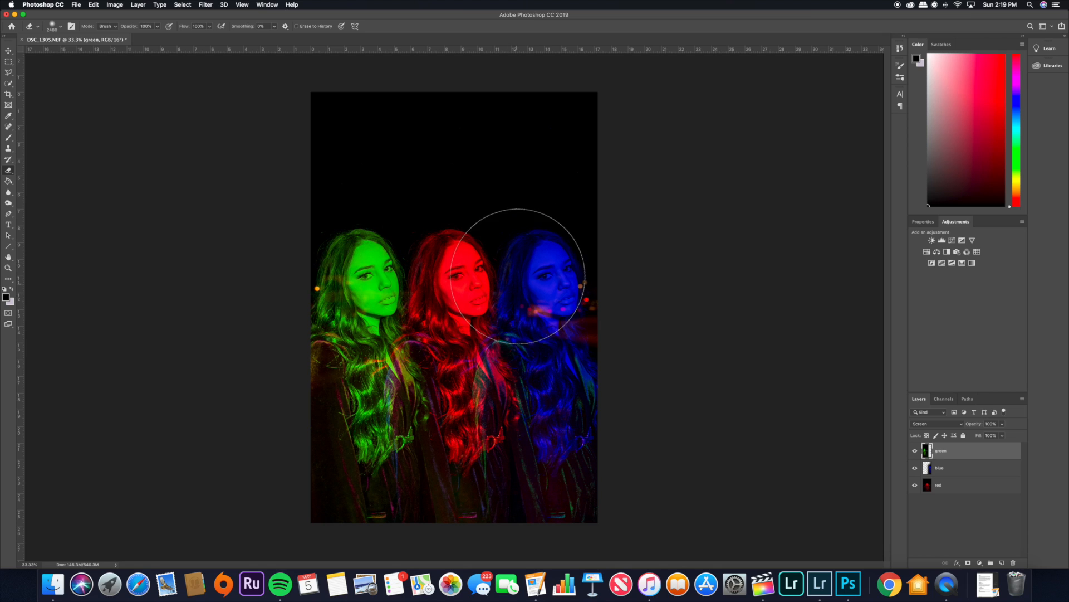
mouse_move(531, 110)
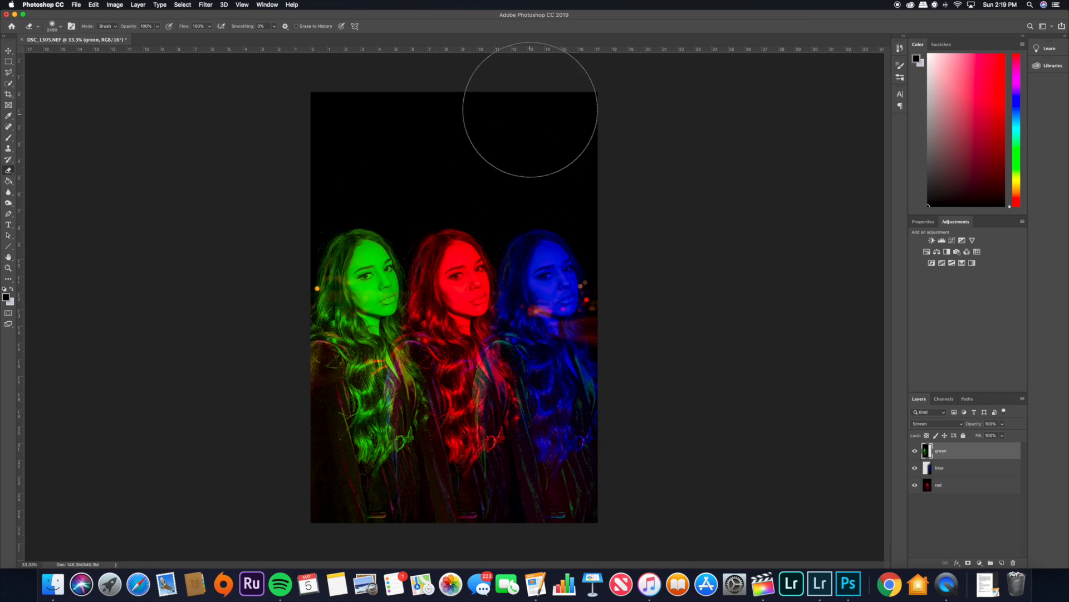
mouse_move(9, 53)
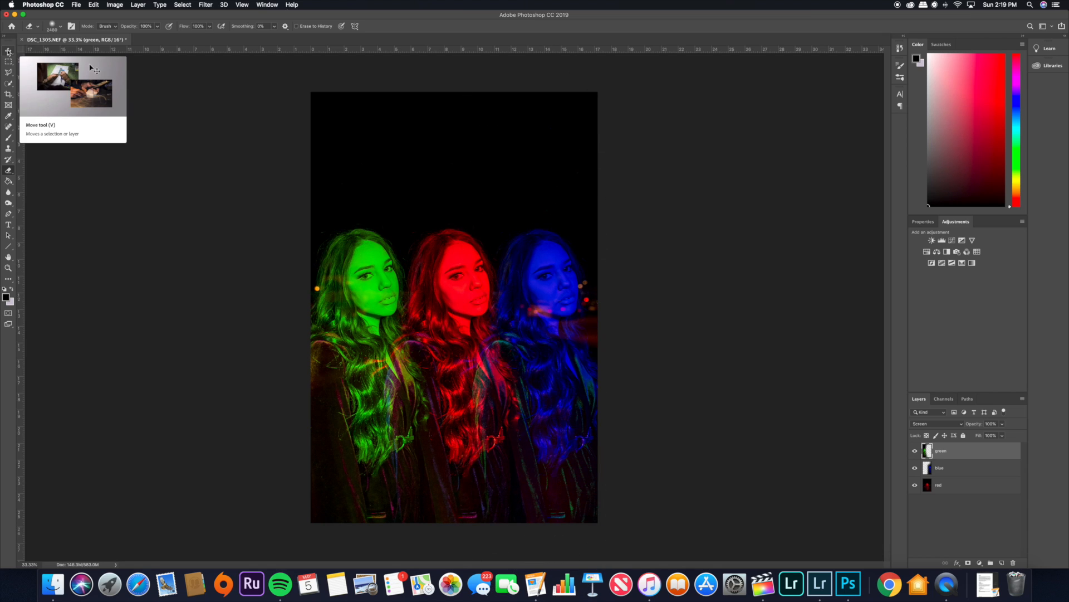
Step: Select the Crop tool to begin extending the canvas leftward
click(9, 52)
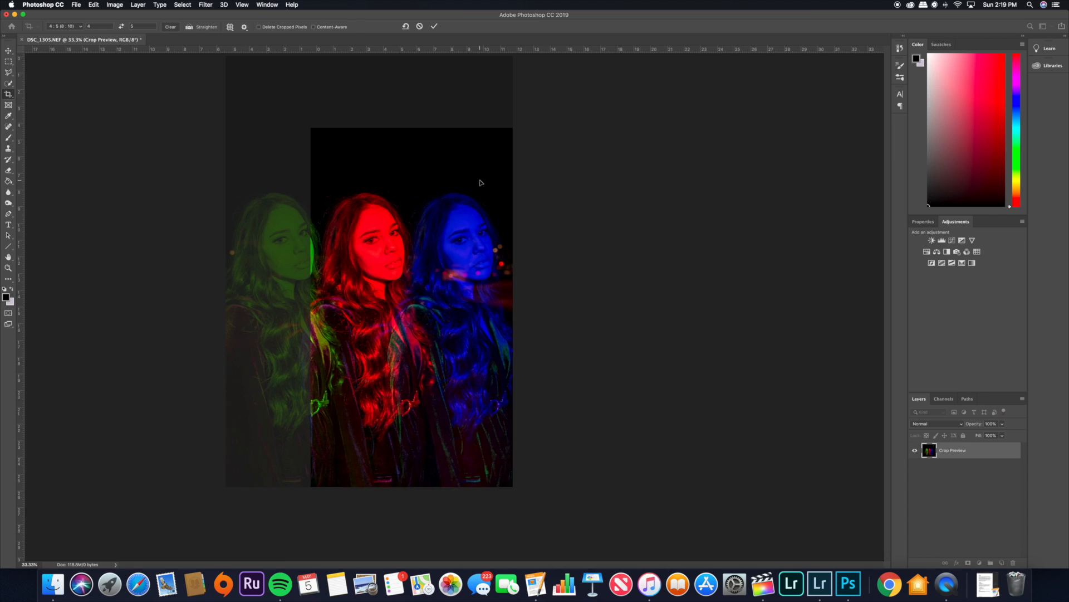
Step: Commit the leftward canvas crop and close the composite, saving its changes
click(434, 26)
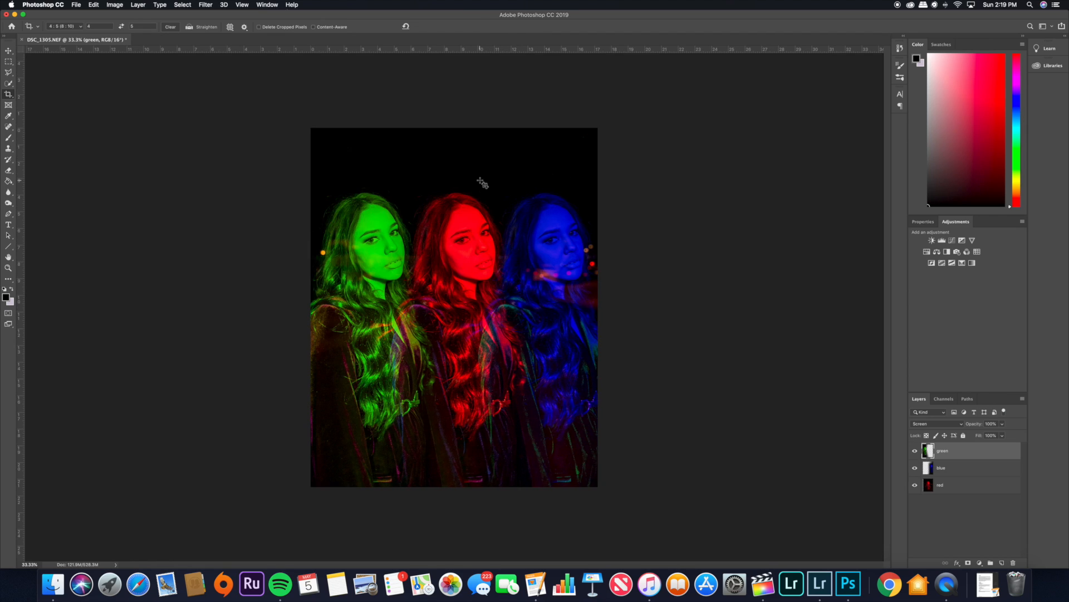
mouse_move(712, 137)
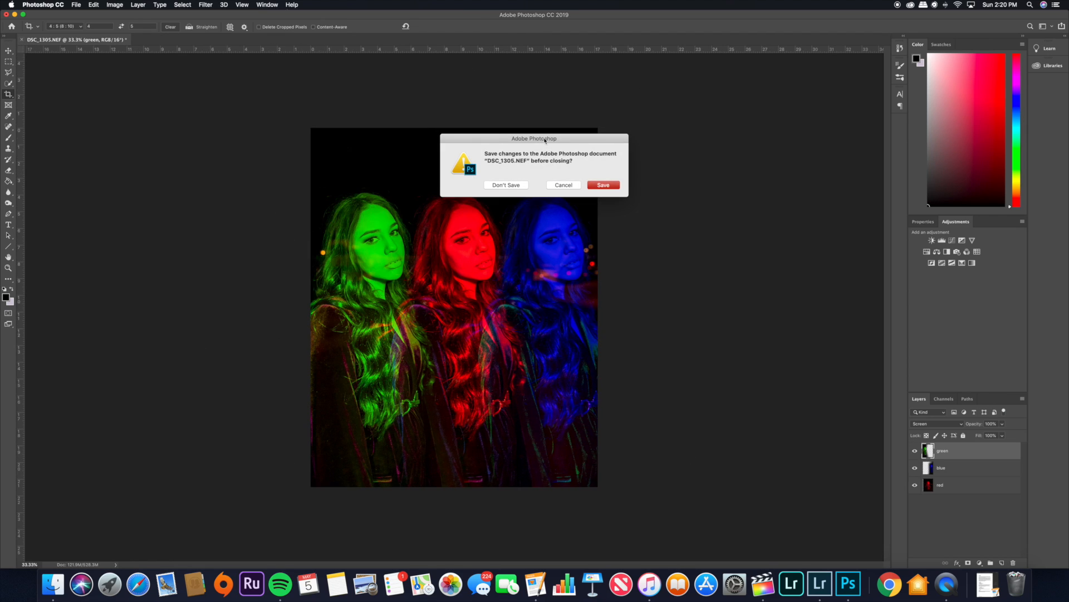
click(602, 185)
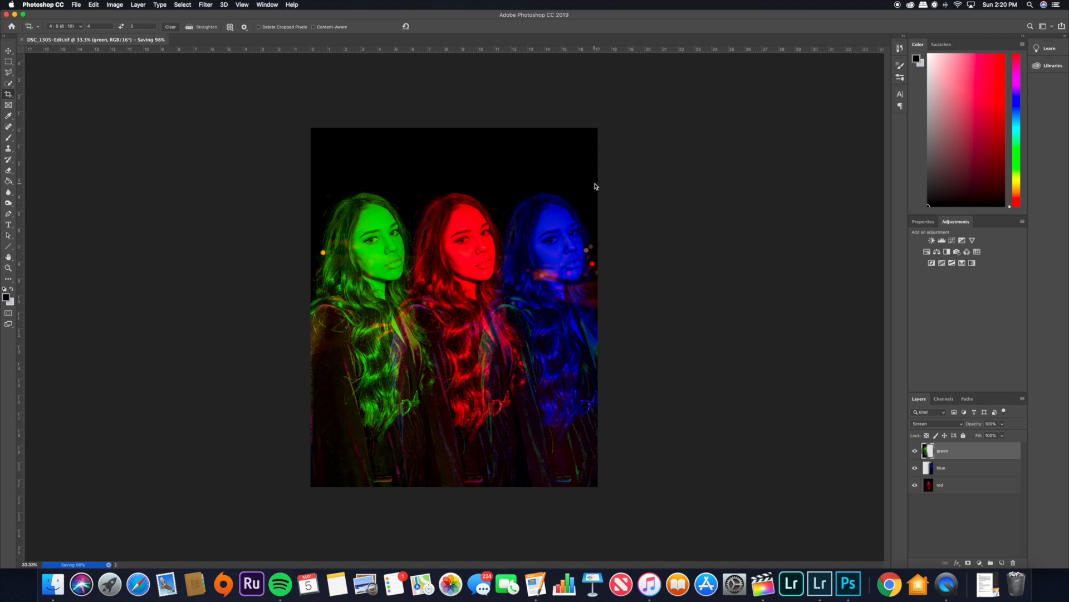
click(820, 583)
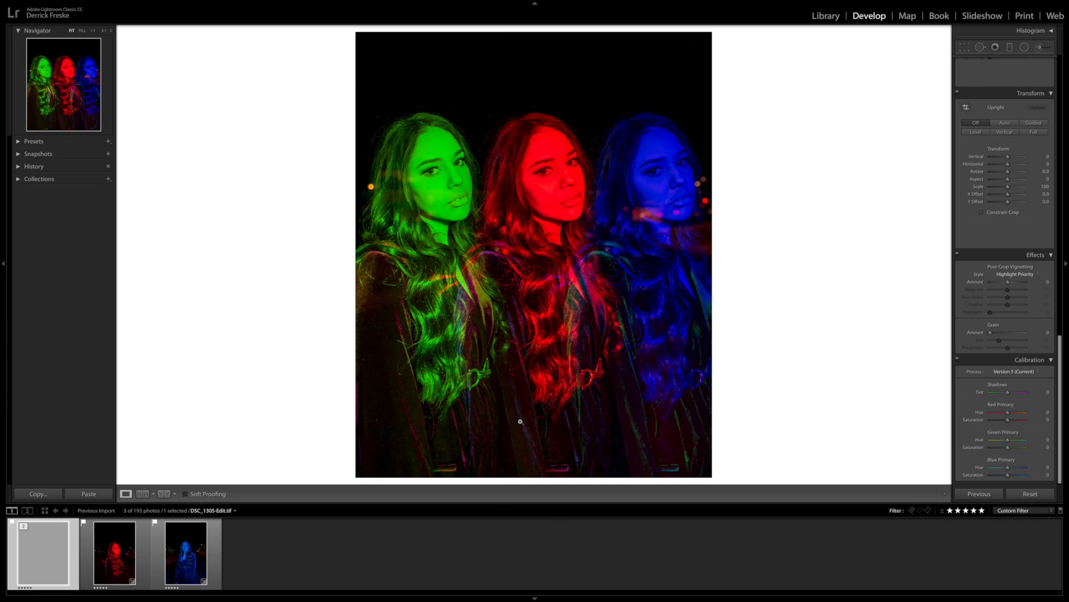
Step: Display the blue portrait DSC_1368.NEF from the Lightroom filmstrip
click(184, 552)
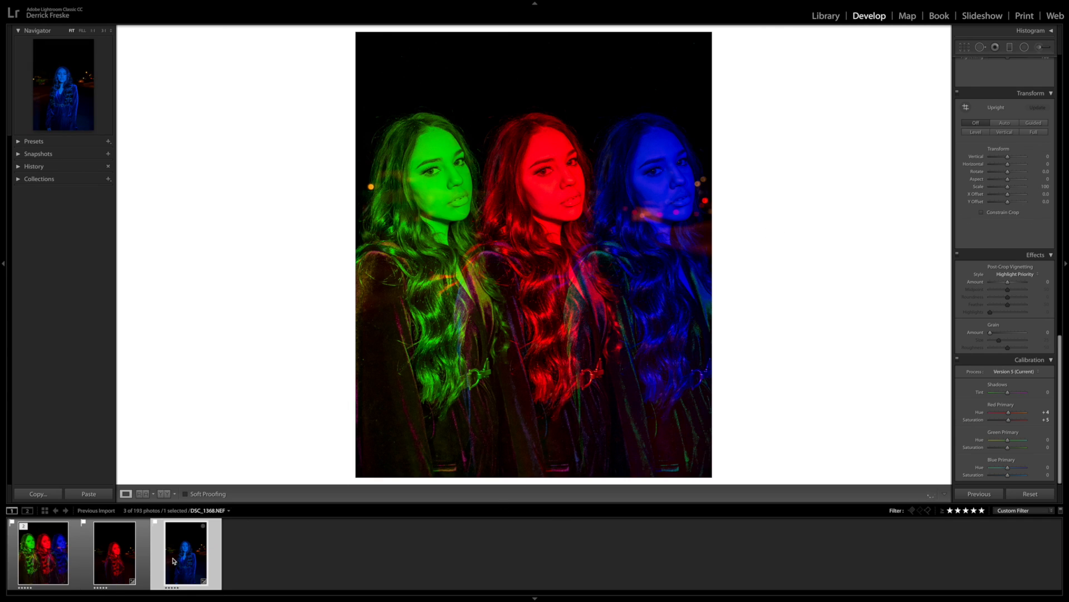
click(185, 552)
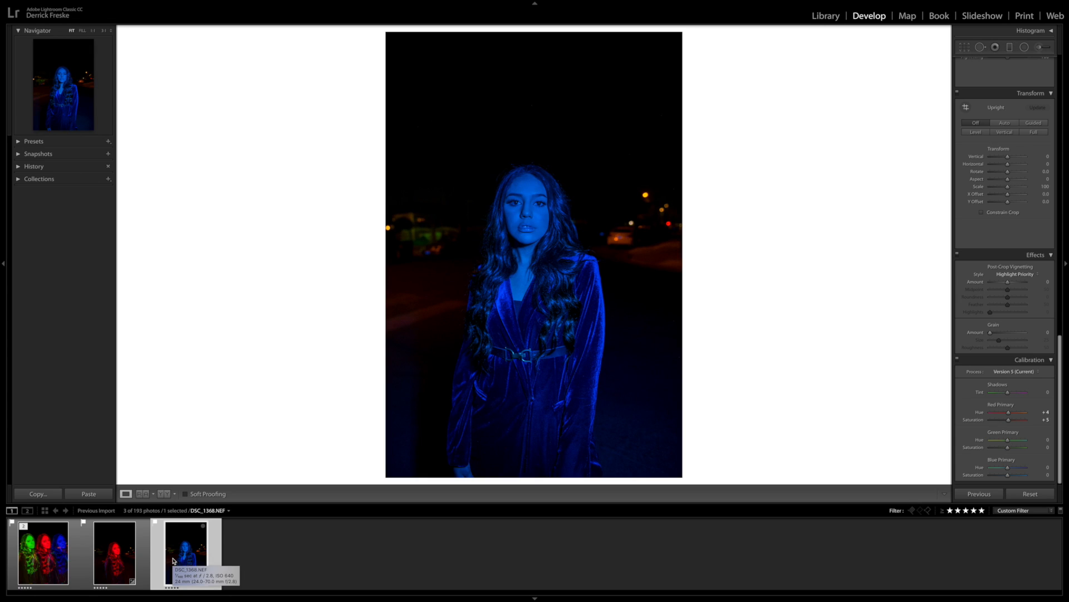
mouse_move(286, 550)
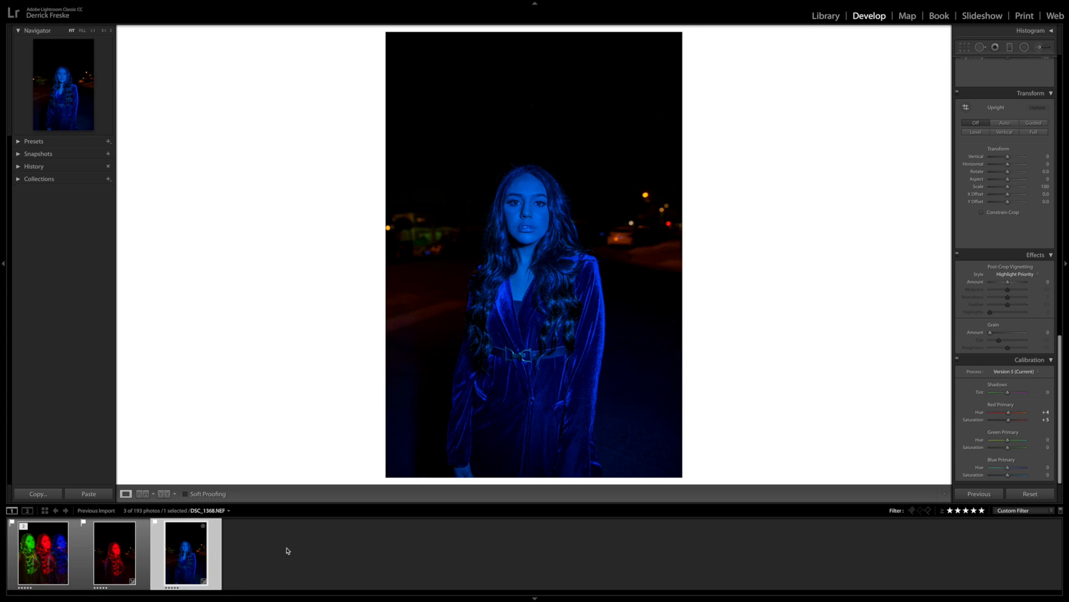
Step: Send the blue and red portraits to Photoshop CC 2019 with Edit In
right_click(184, 553)
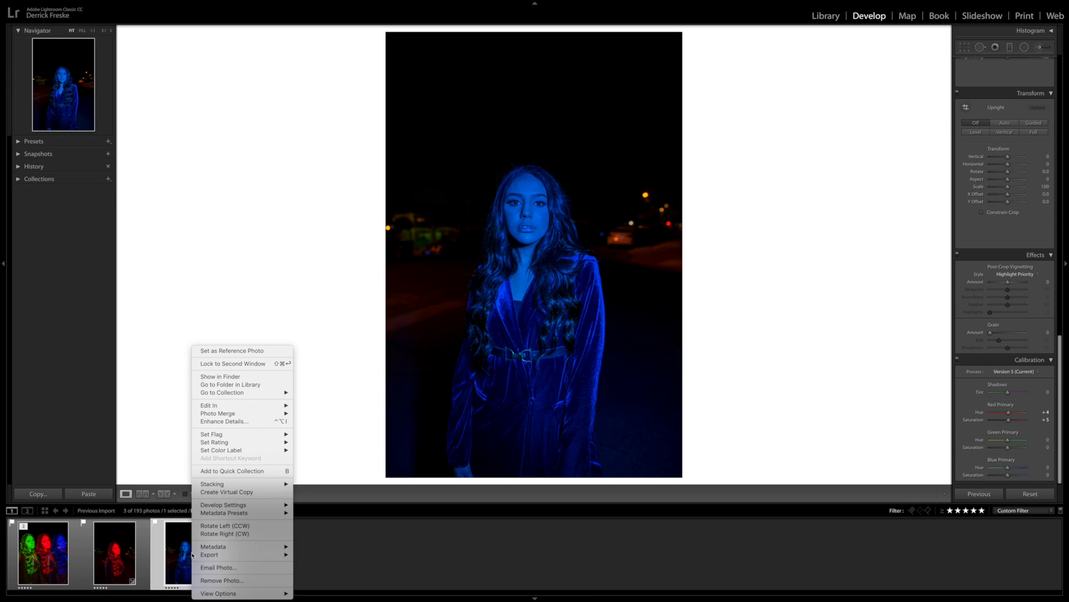
mouse_move(311, 409)
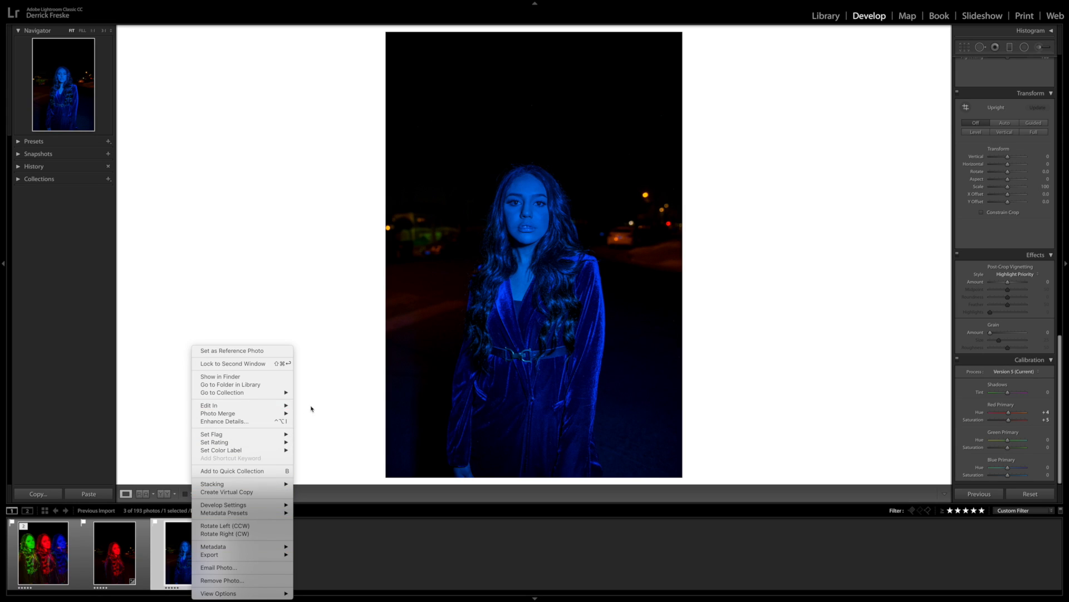
click(317, 408)
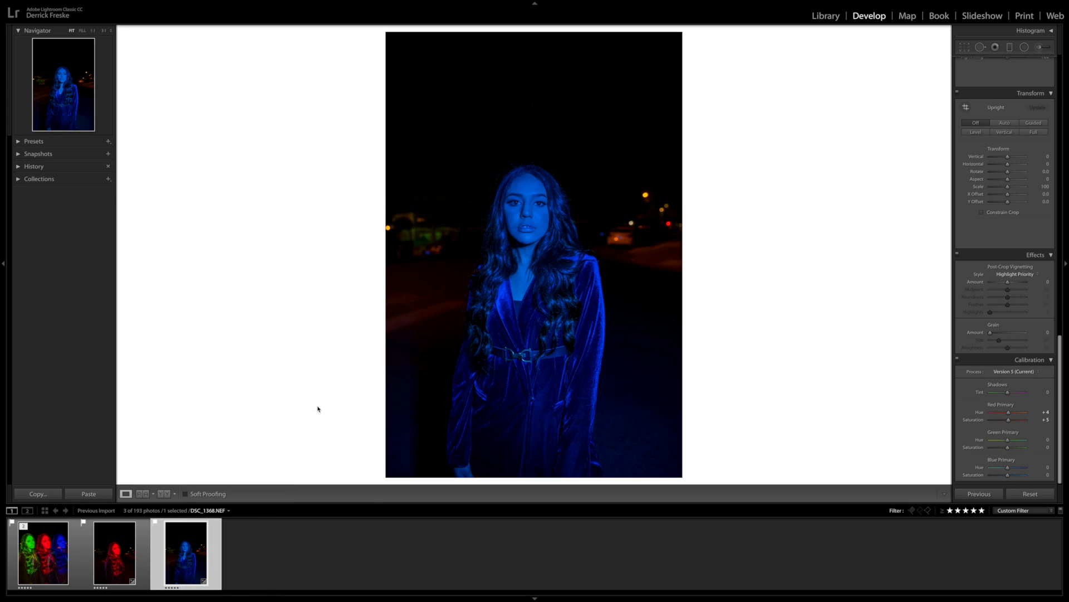
click(849, 583)
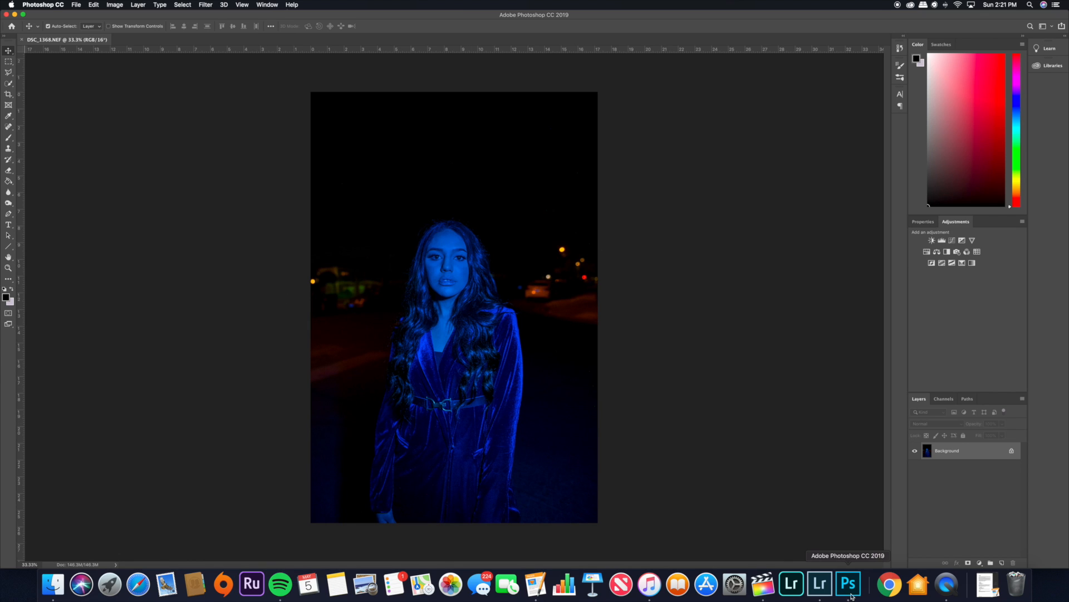
click(791, 585)
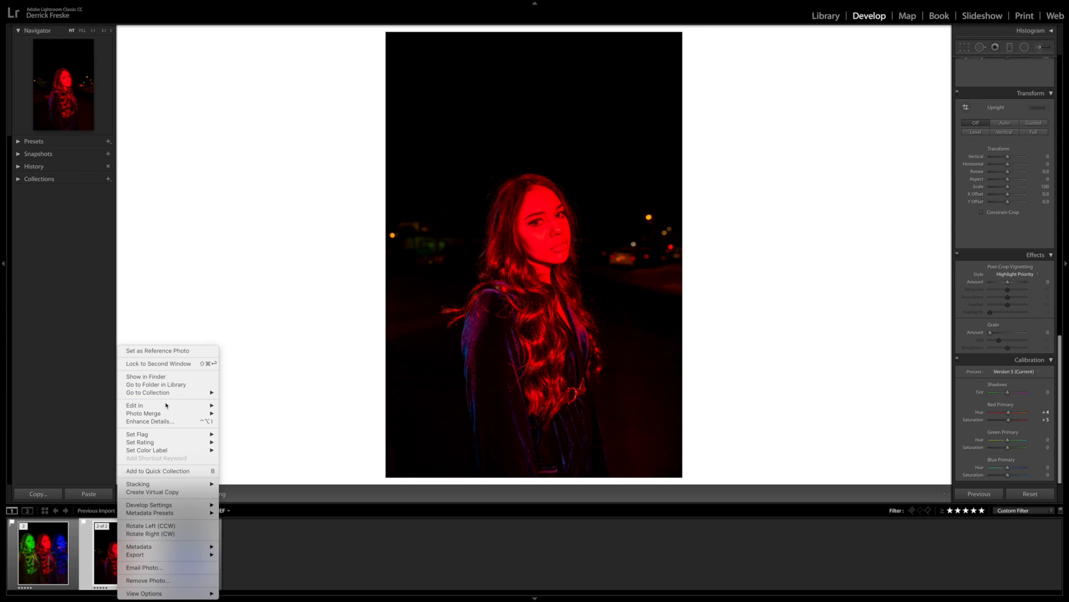
click(241, 407)
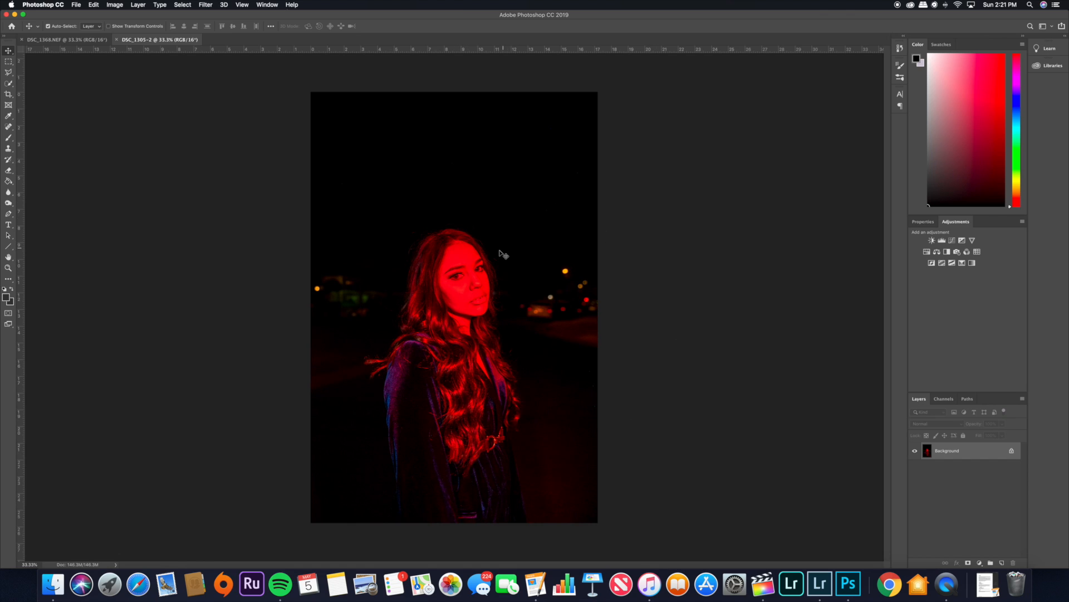
Step: Switch to the DSC_1368.NEF document tab to receive the red portrait
click(66, 39)
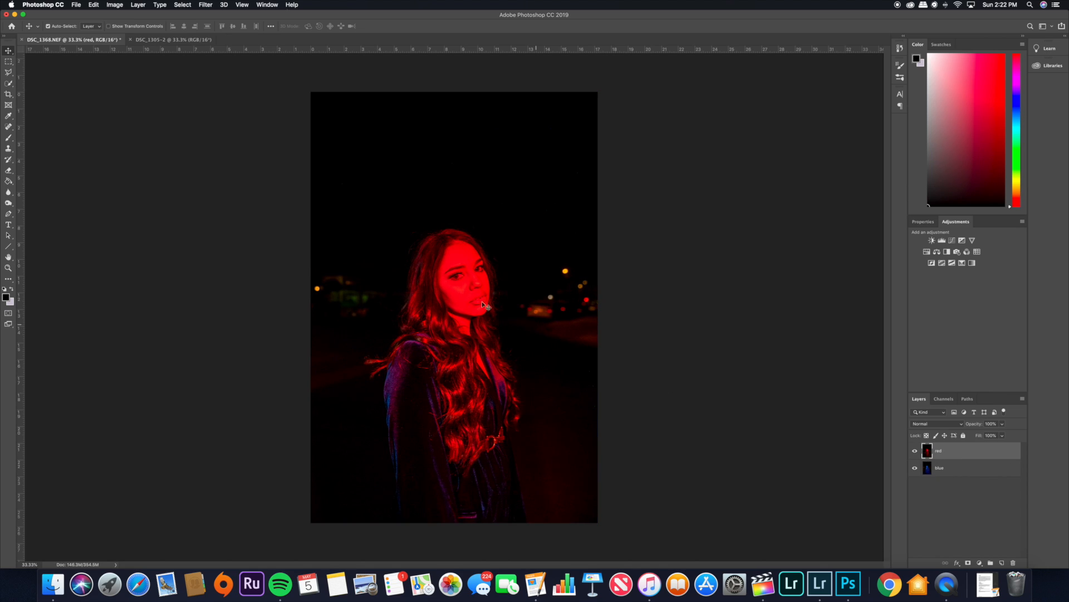
mouse_move(447, 301)
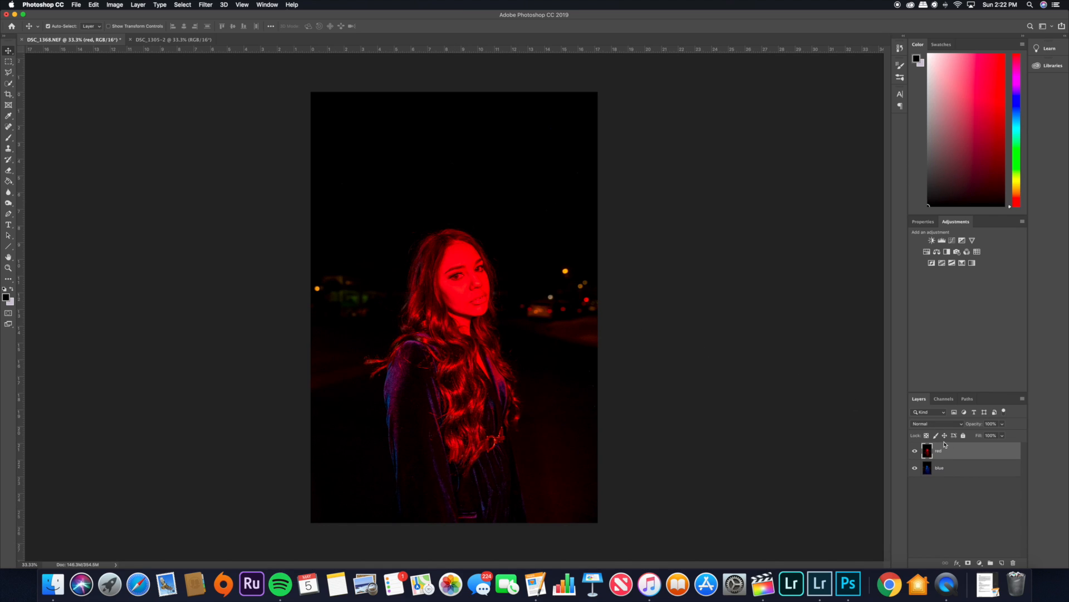
Step: Set the red layer to Screen blend and select the blue layer for moving
click(933, 424)
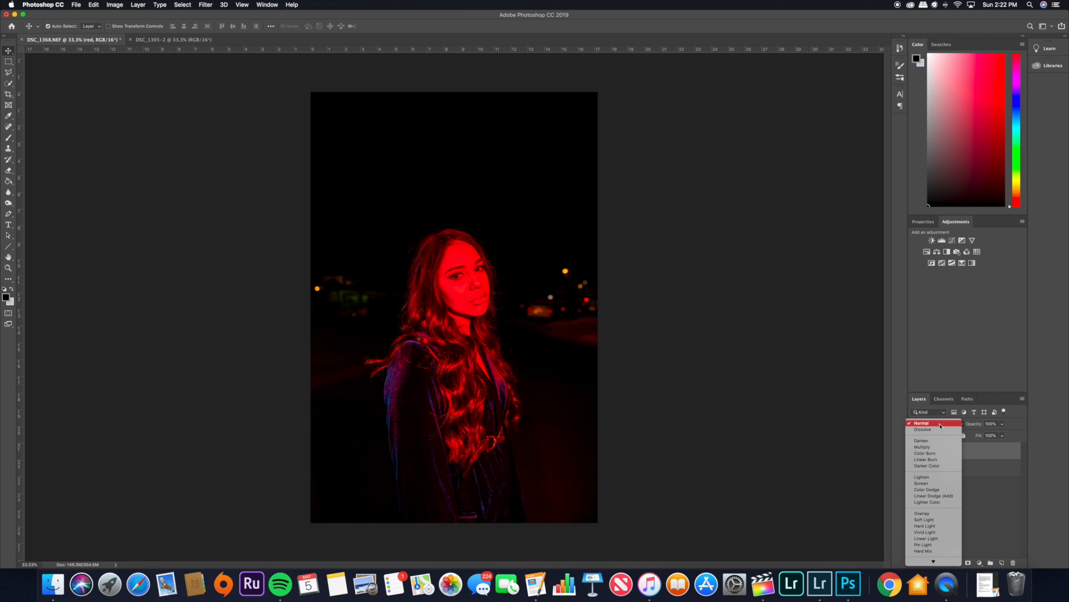
click(922, 483)
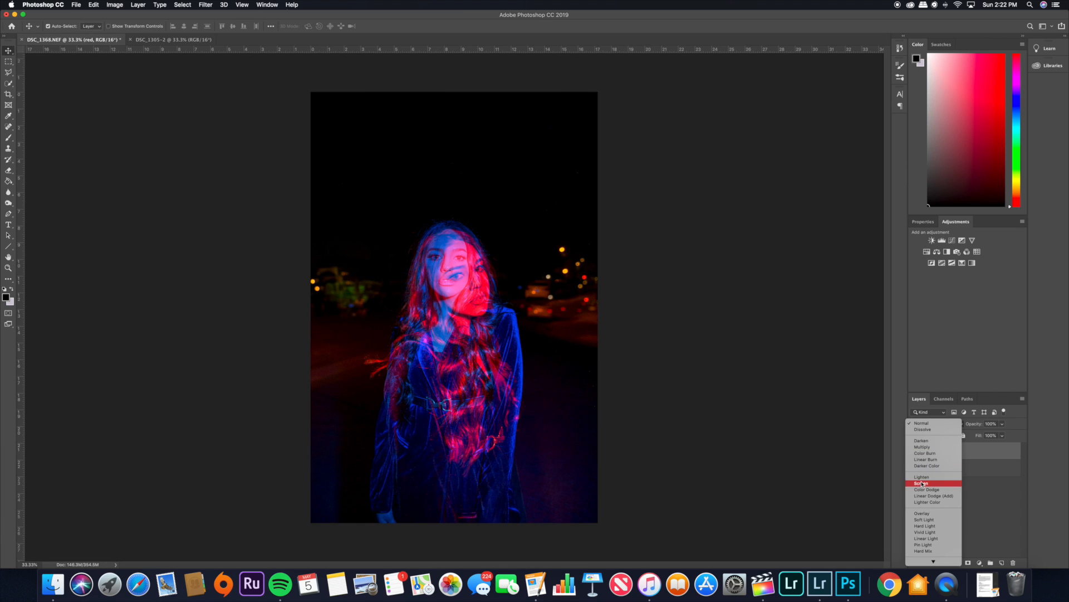
click(921, 483)
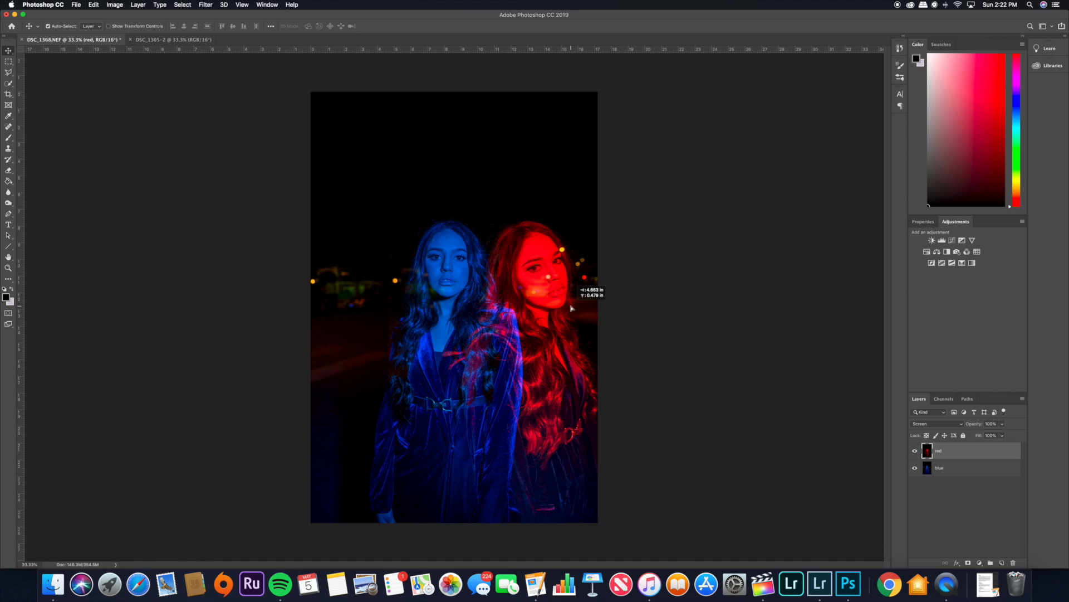
click(928, 450)
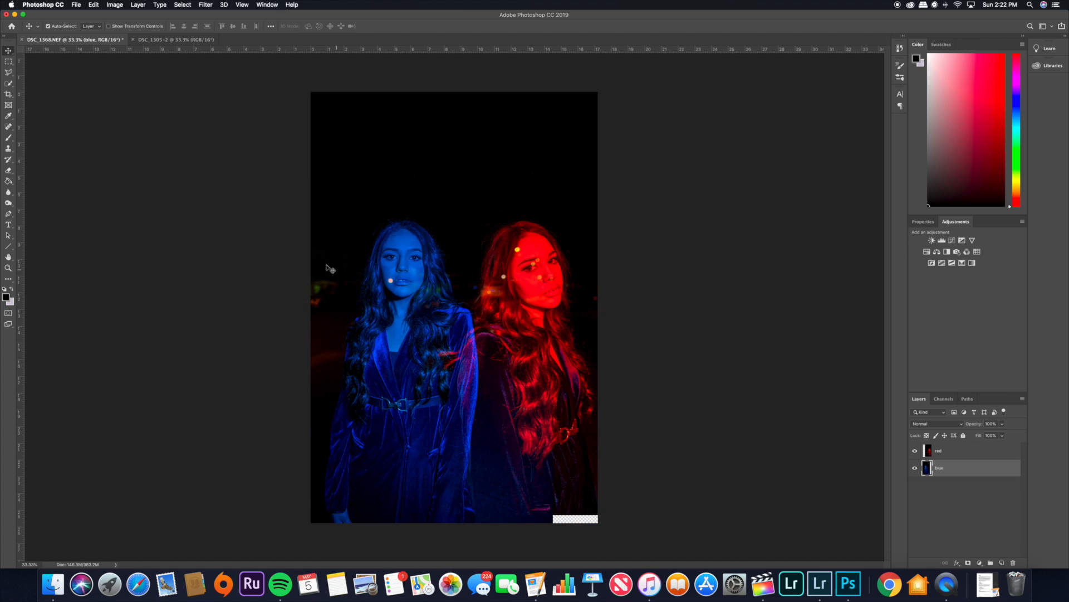
mouse_move(642, 413)
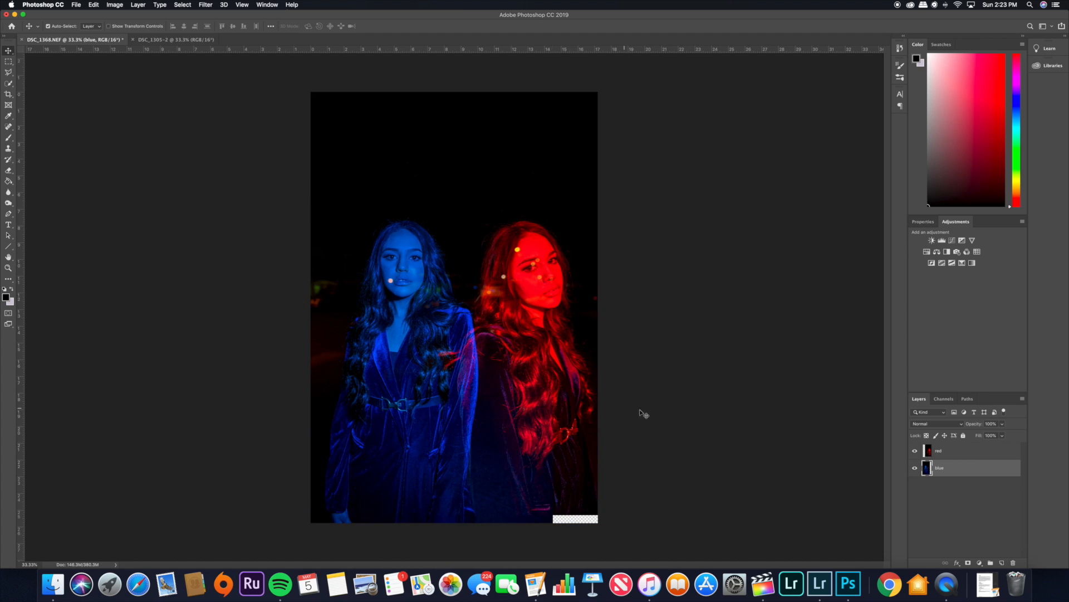
mouse_move(398, 273)
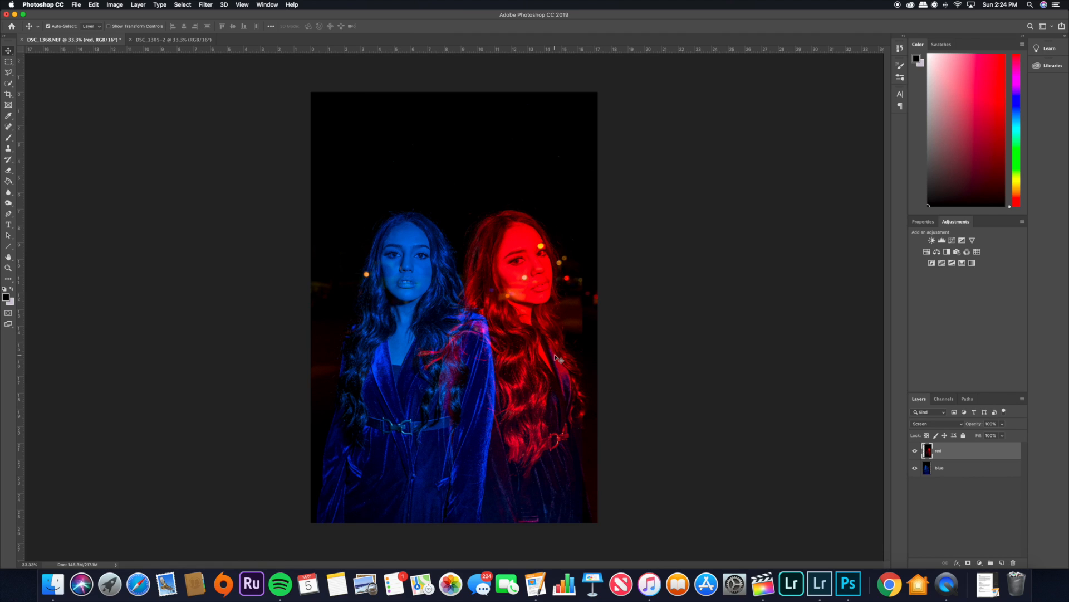
mouse_move(628, 362)
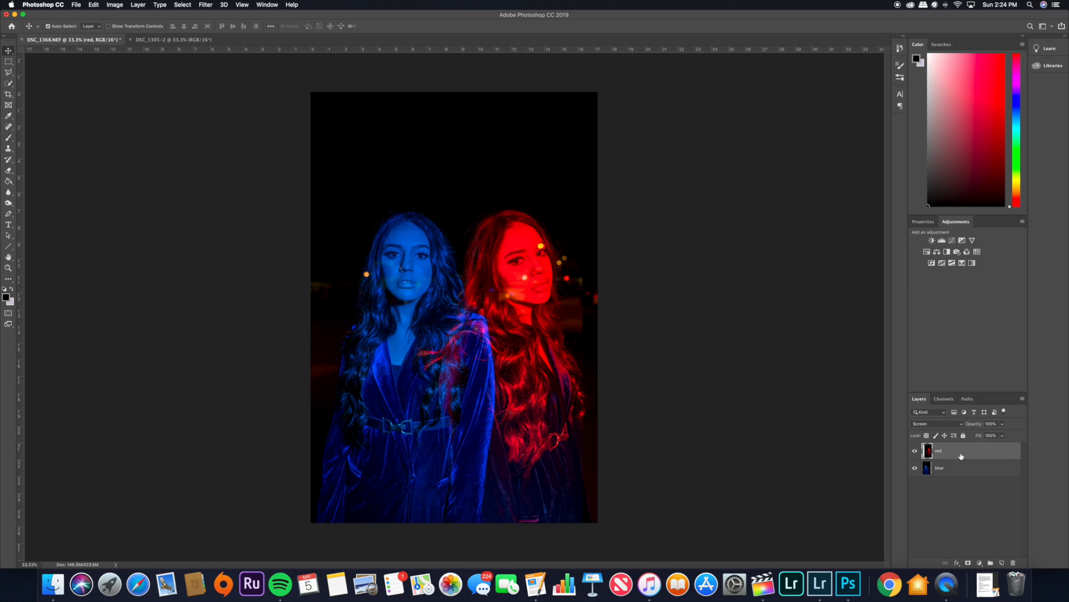
mouse_move(23, 179)
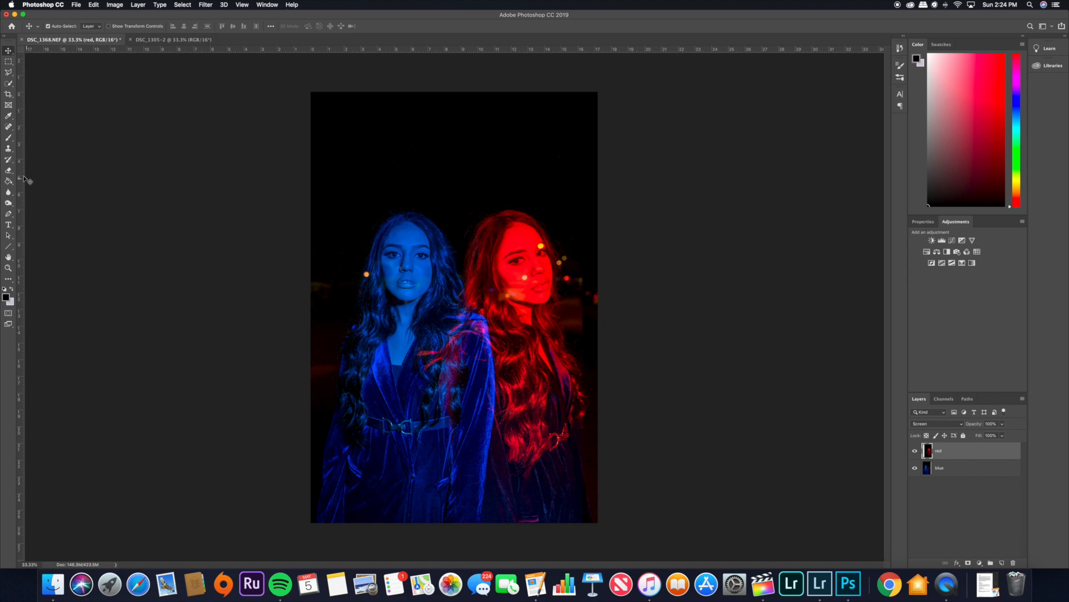
Step: Erase edges on the blue layer and set the eraser brush to 1400 px
click(9, 170)
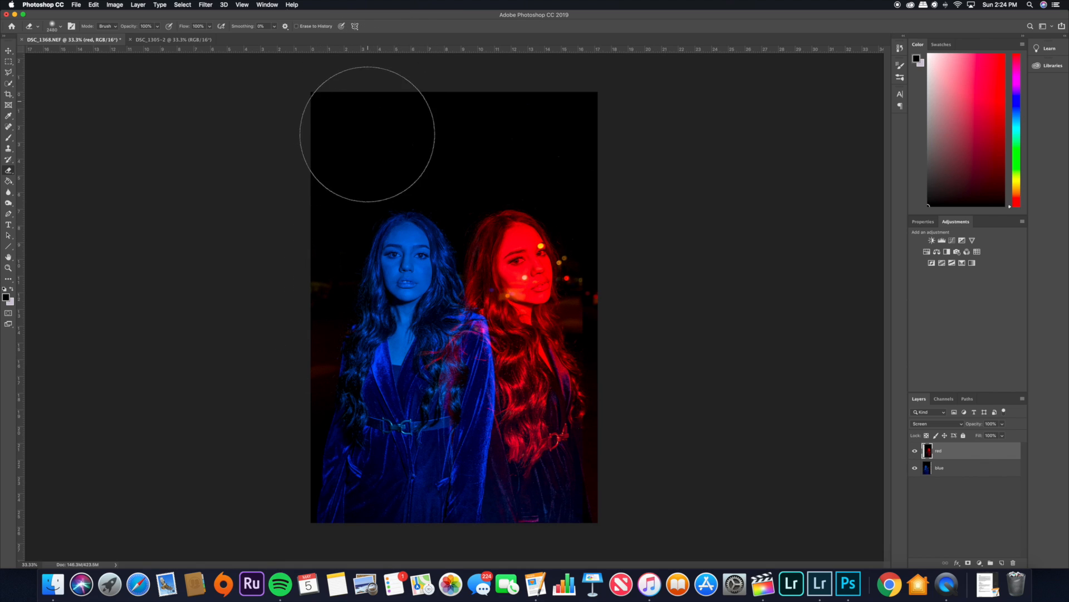
click(940, 468)
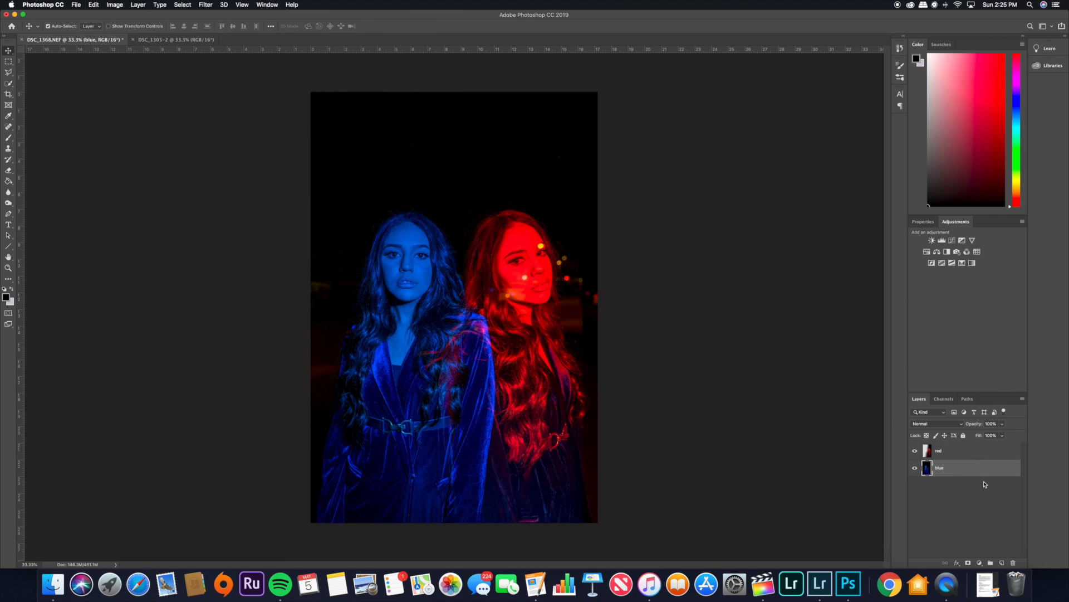
mouse_move(586, 332)
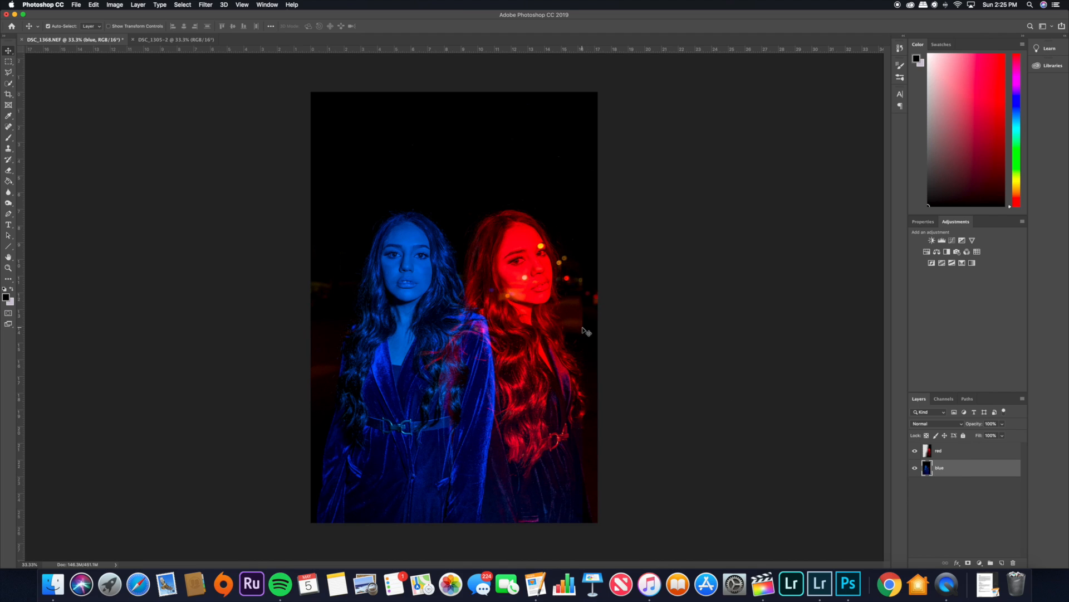
mouse_move(581, 431)
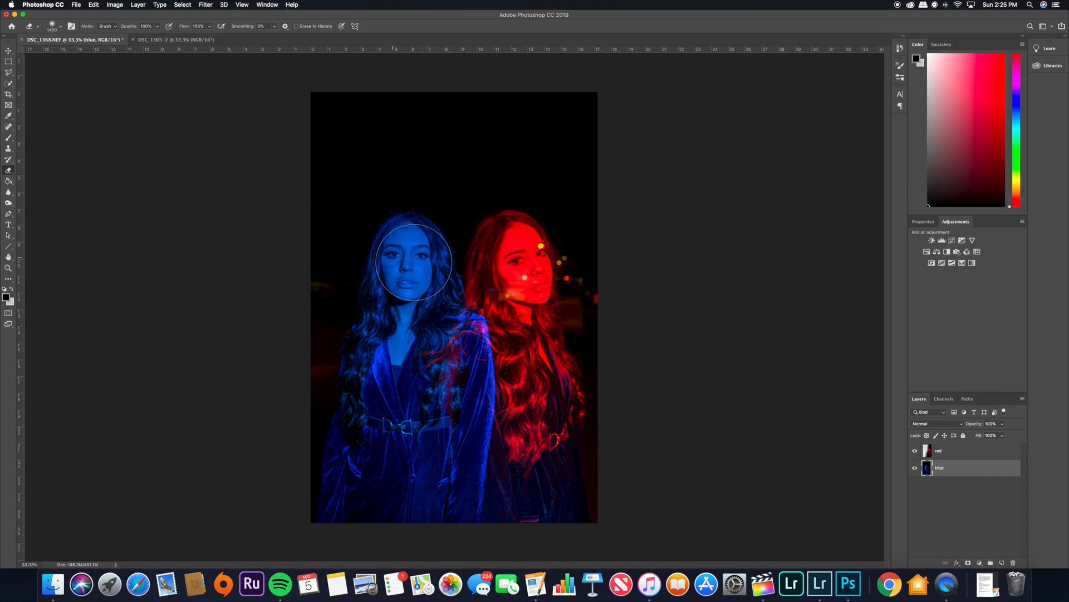
mouse_move(541, 308)
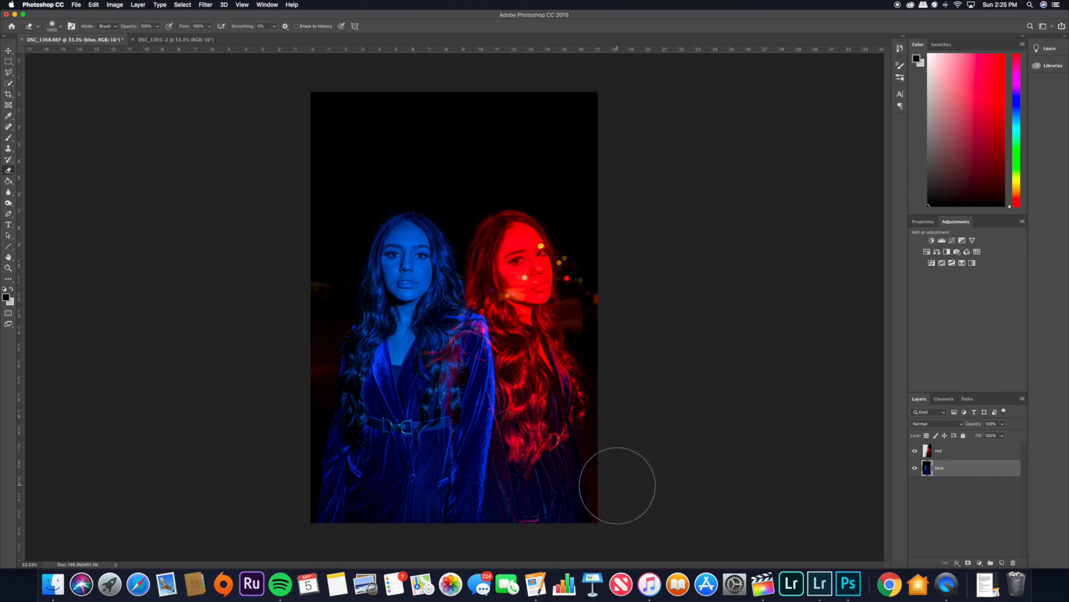
mouse_move(621, 429)
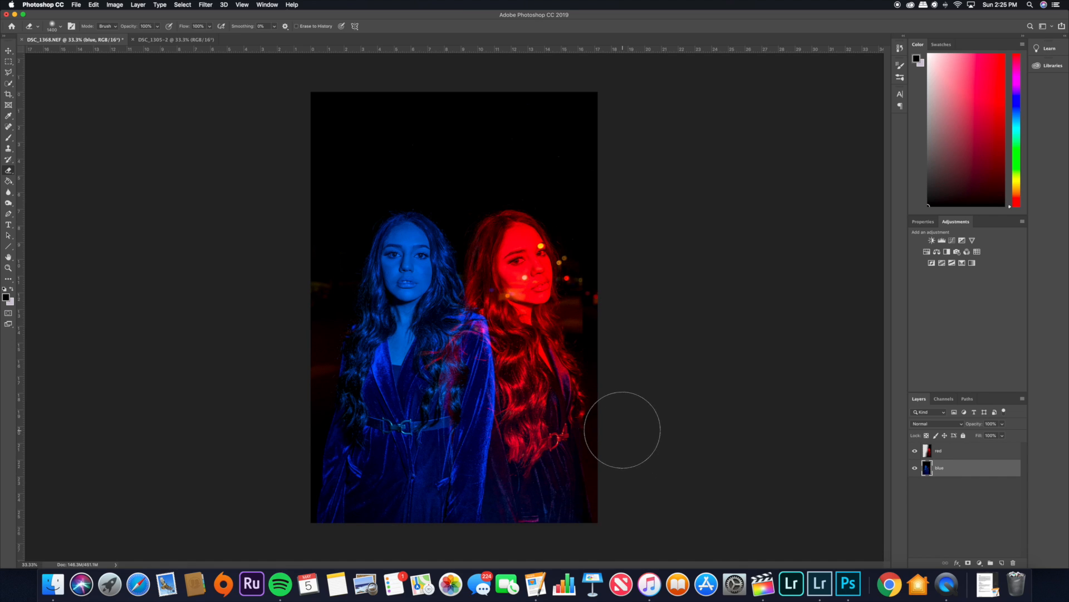
mouse_move(614, 317)
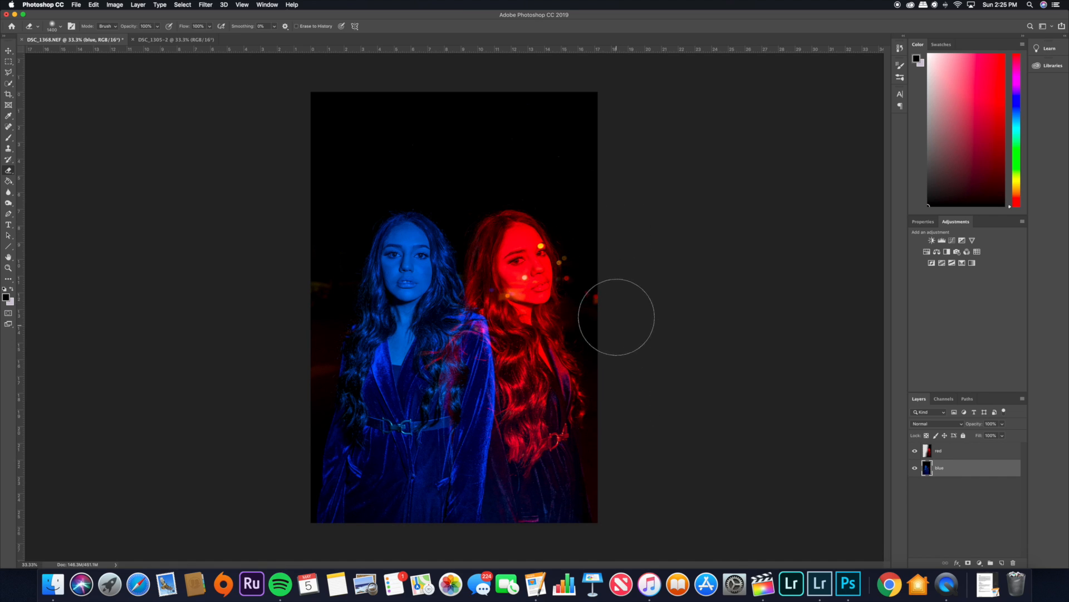
mouse_move(622, 332)
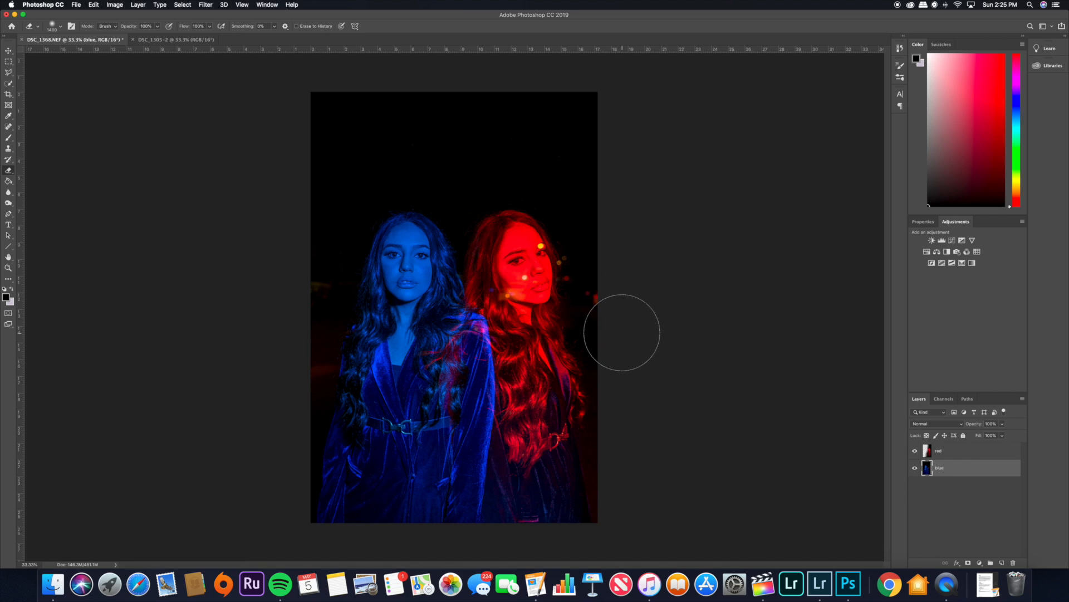
click(60, 26)
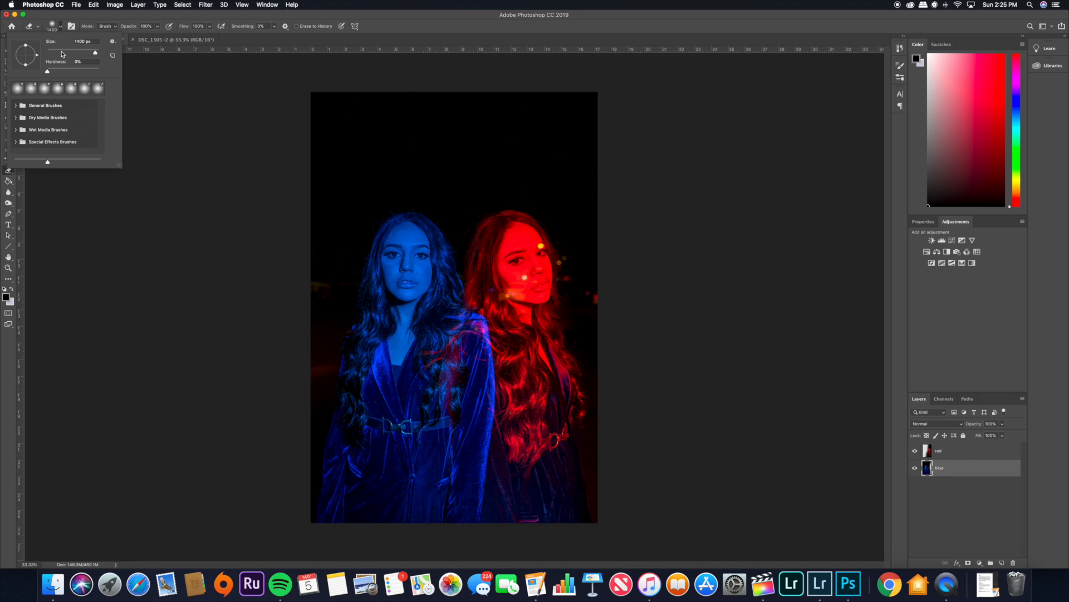
triple_click(82, 40)
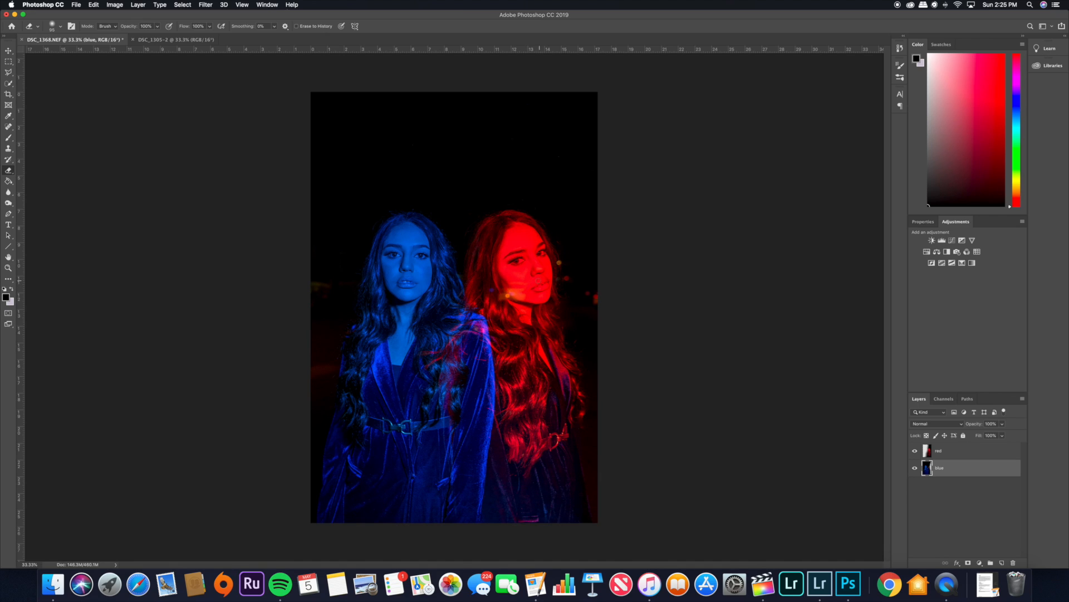
mouse_move(154, 71)
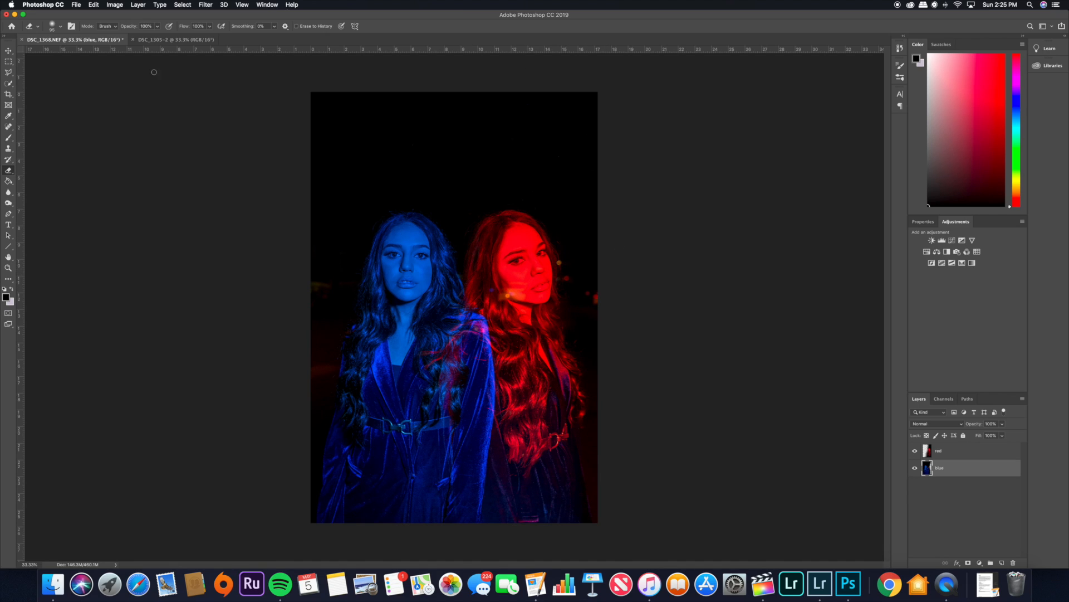
Step: Crop the red-and-blue composite and save its changes when closing
click(9, 50)
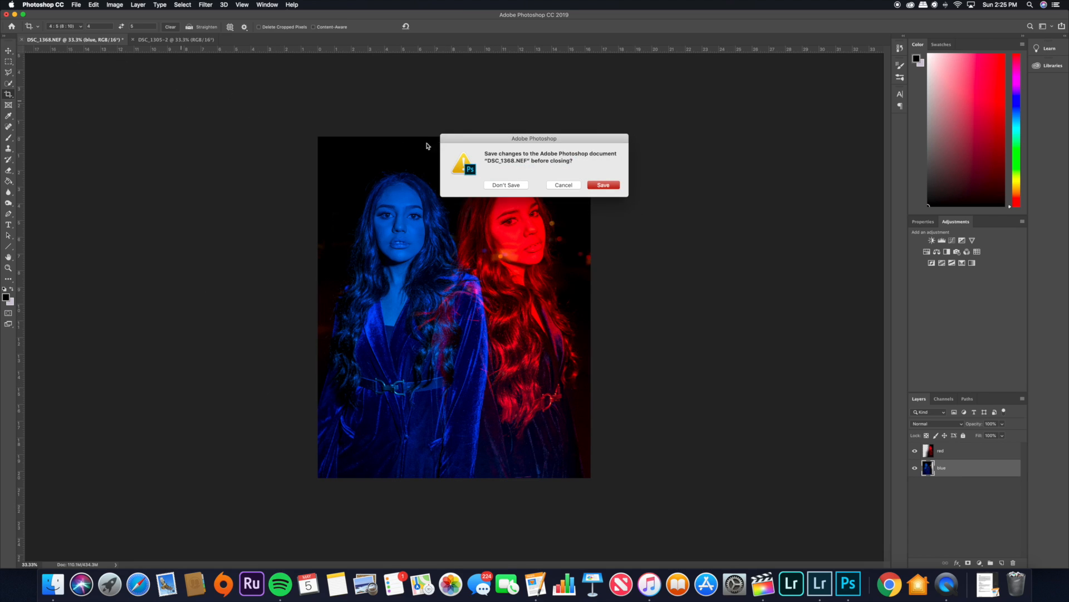
click(603, 185)
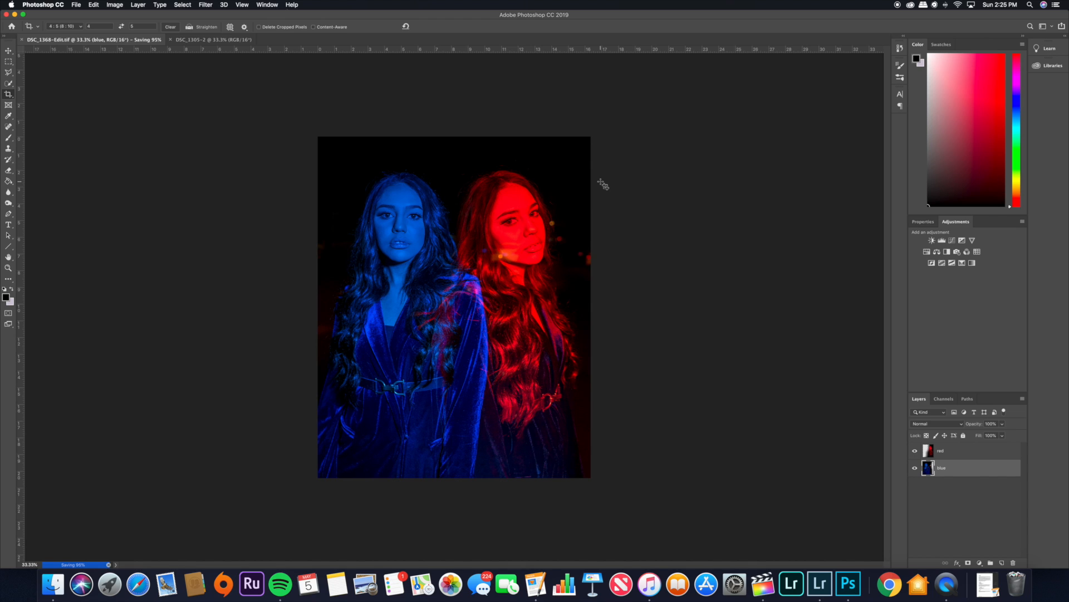
click(170, 39)
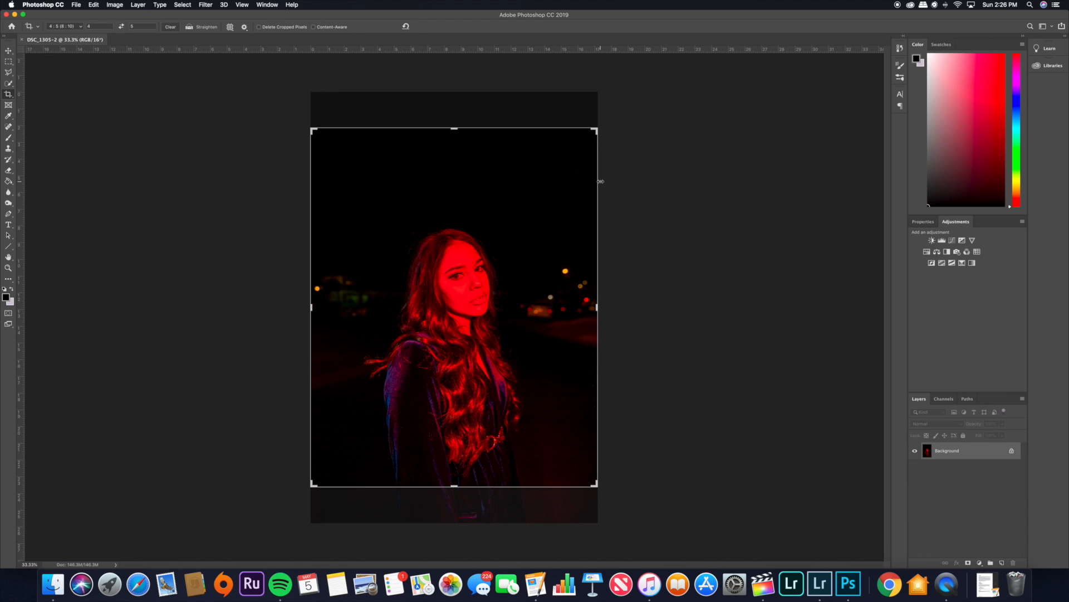
Step: In Lightroom, view the three-colour composite, then the new DSC_1368-Edit.tif
click(793, 584)
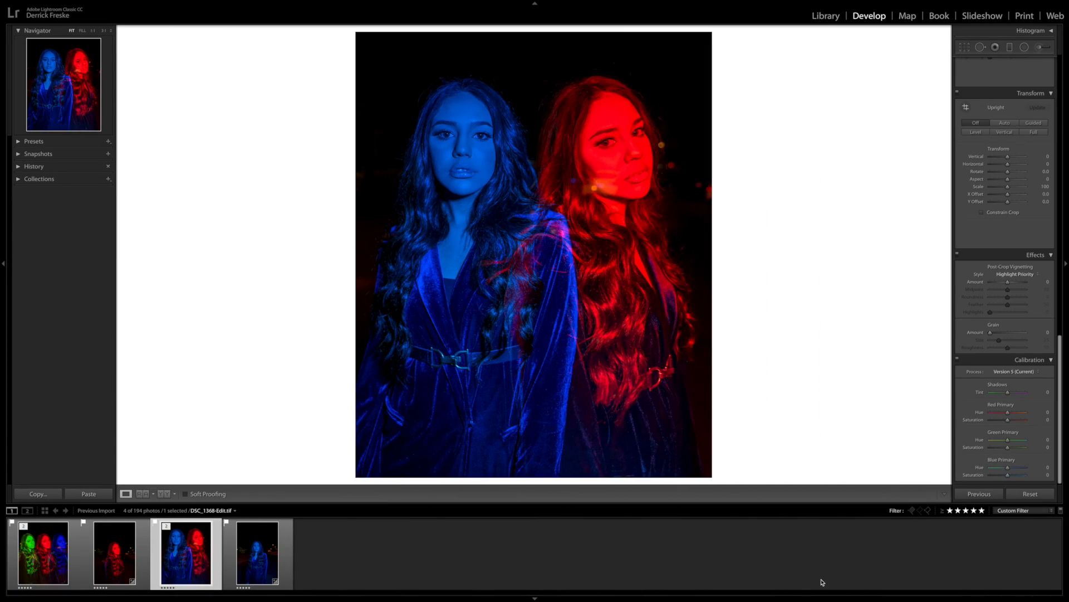
click(43, 553)
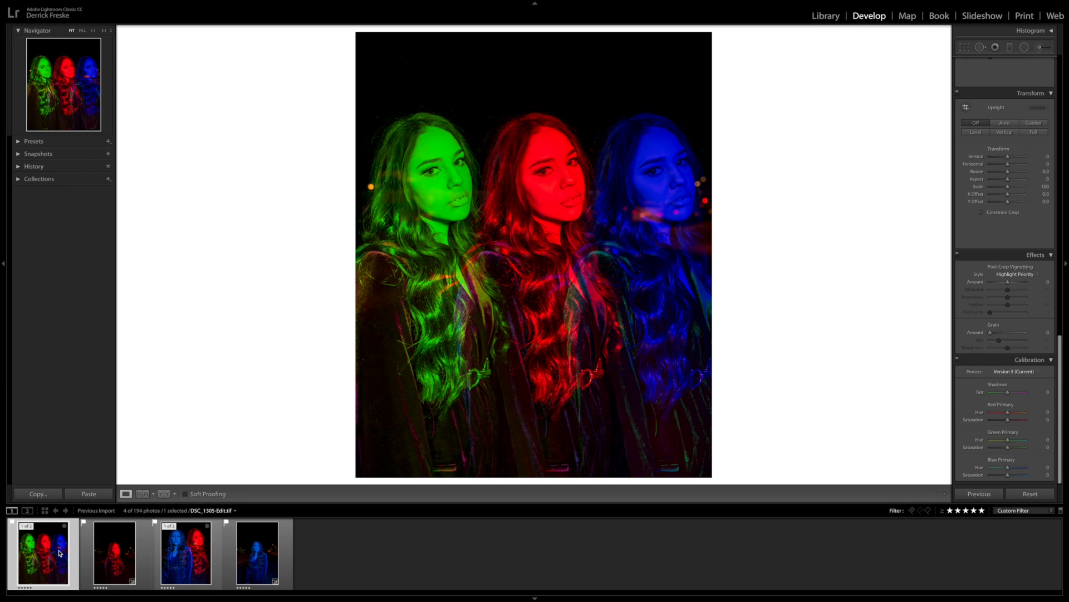
click(185, 553)
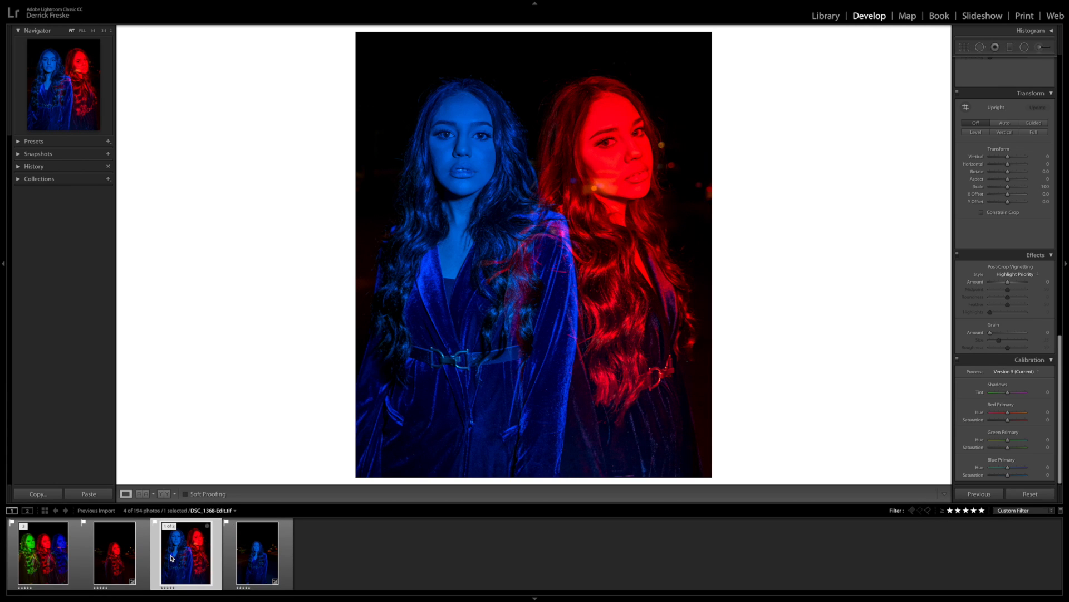